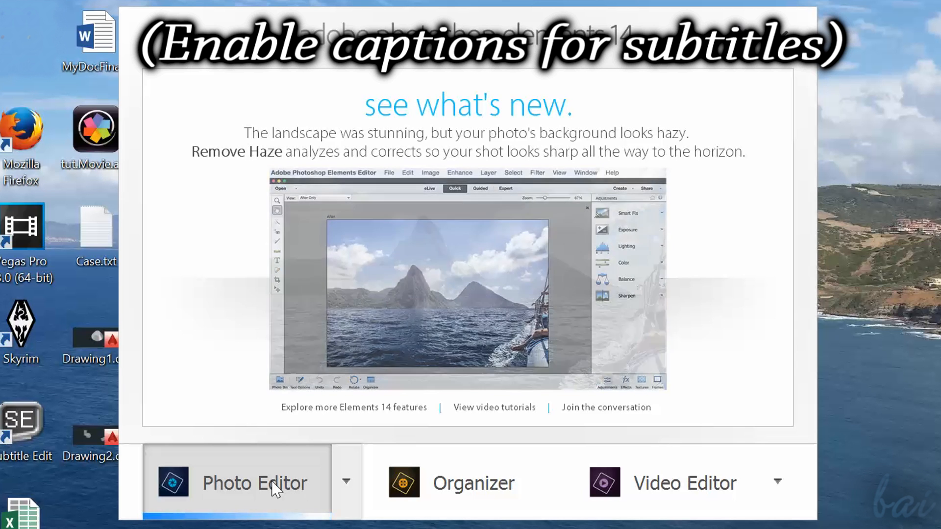
# Launch the Photo Editor from the Elements 14 welcome screen.
pyautogui.click(255, 483)
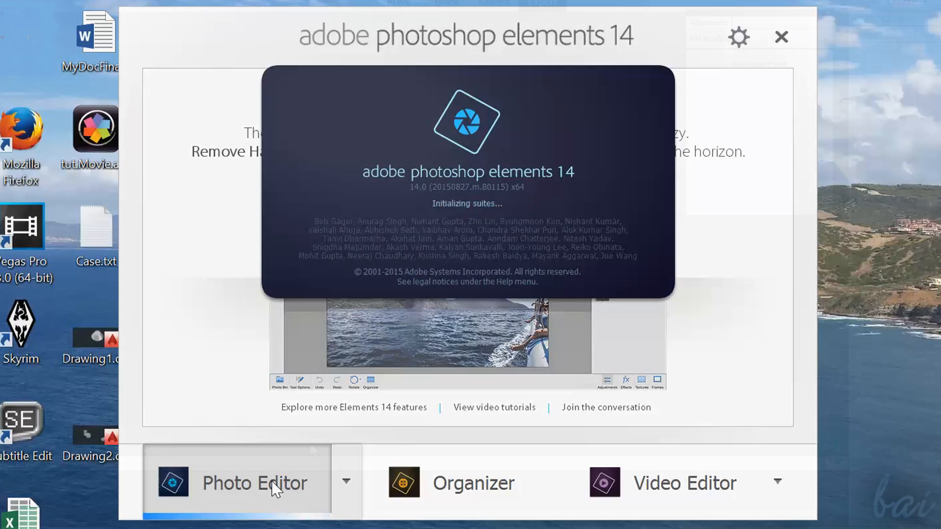
pyautogui.click(255, 483)
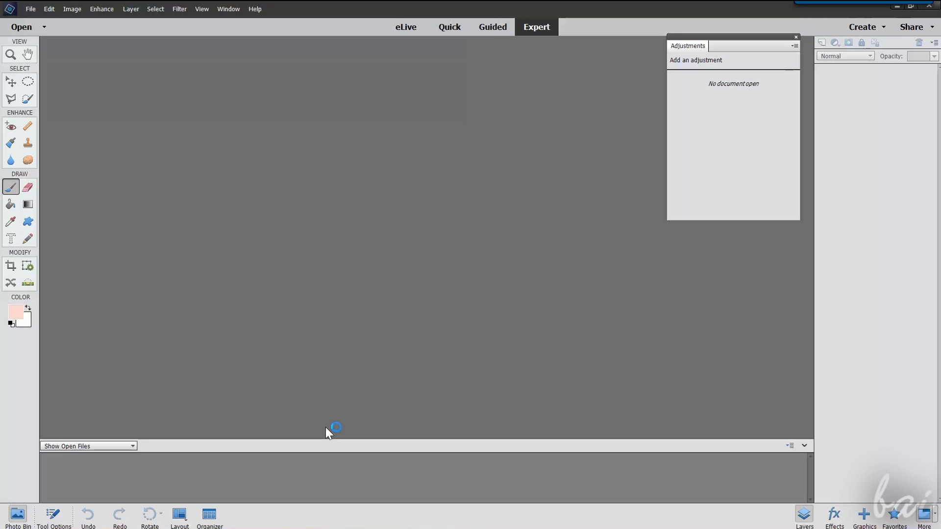
pyautogui.moveTo(622, 288)
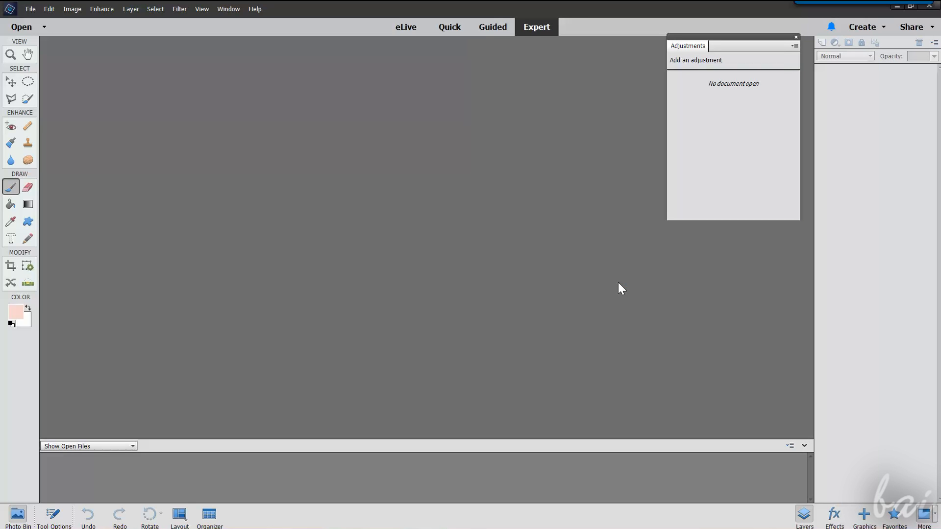
pyautogui.moveTo(300, 276)
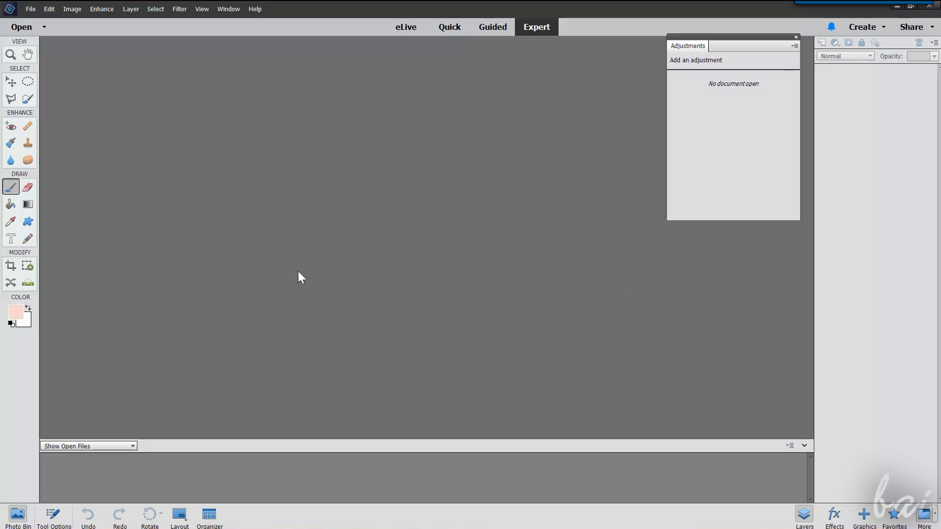
# Visit eLive, Quick and Guided modes, ending in the Expert workspace with the lake photo.
pyautogui.click(406, 27)
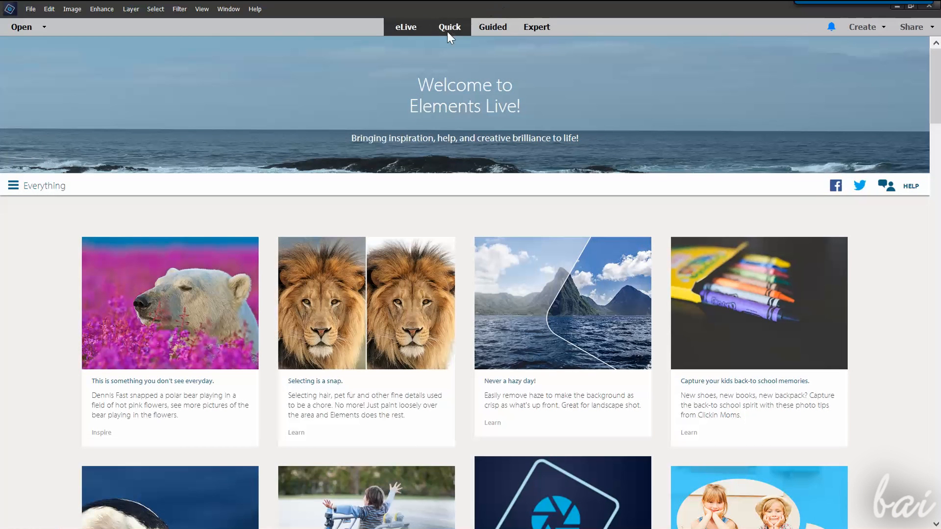
pyautogui.click(449, 28)
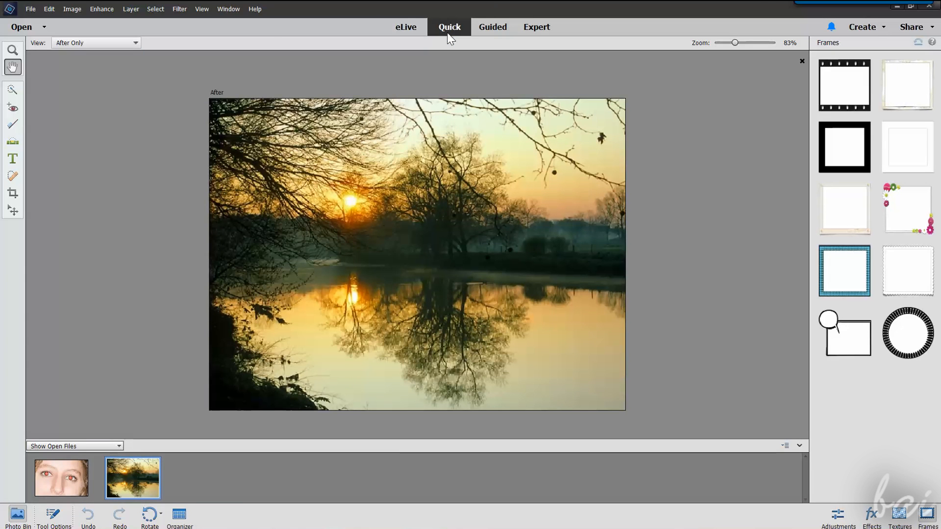
pyautogui.click(492, 28)
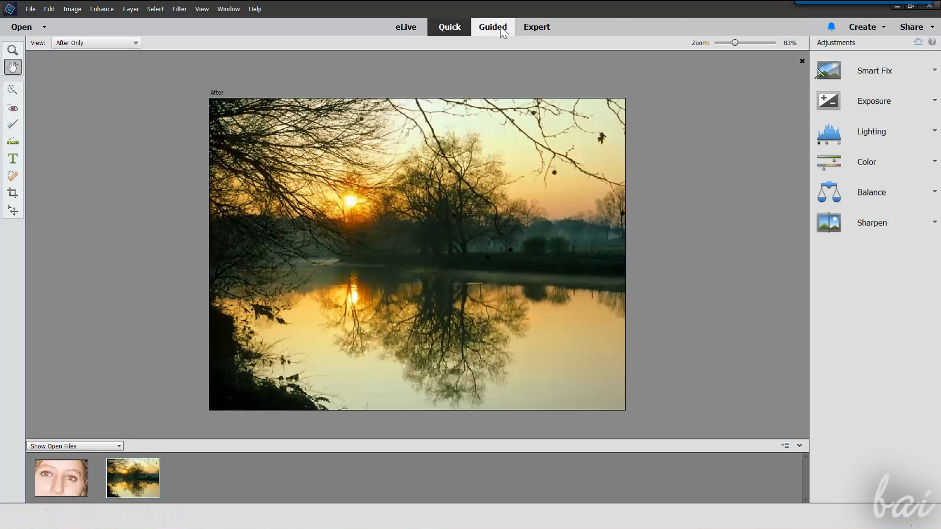
pyautogui.click(492, 27)
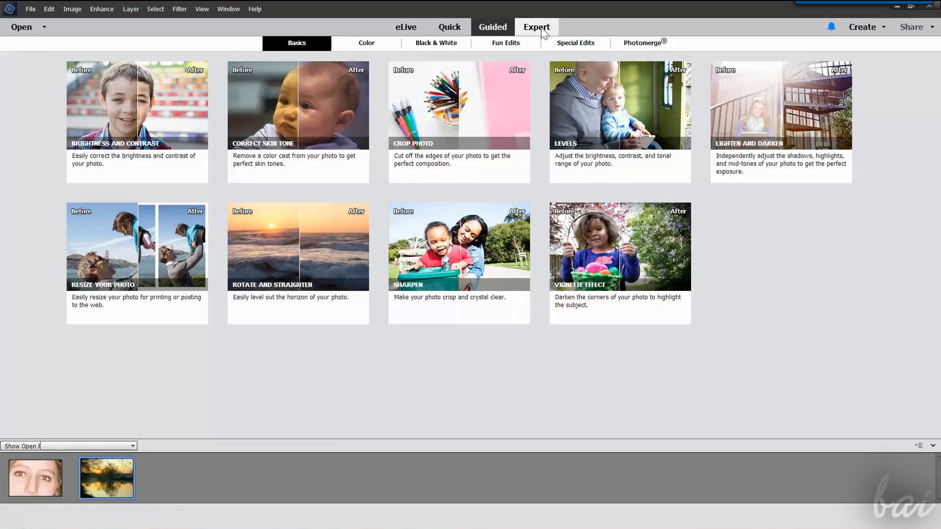
pyautogui.click(535, 27)
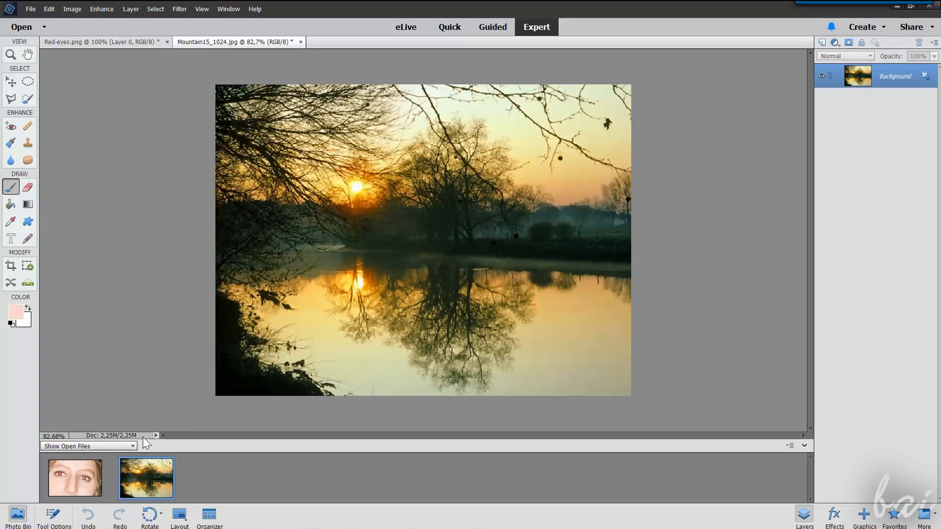
pyautogui.moveTo(510, 208)
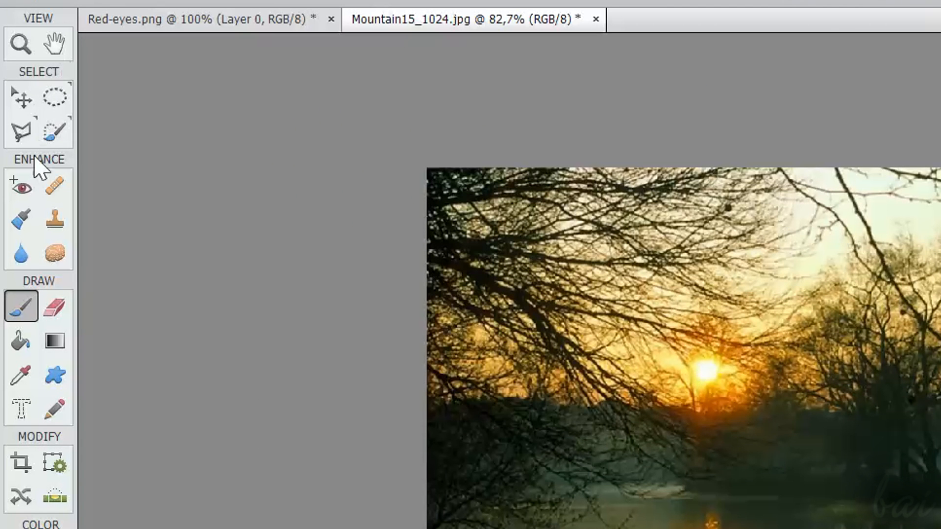
pyautogui.moveTo(71, 366)
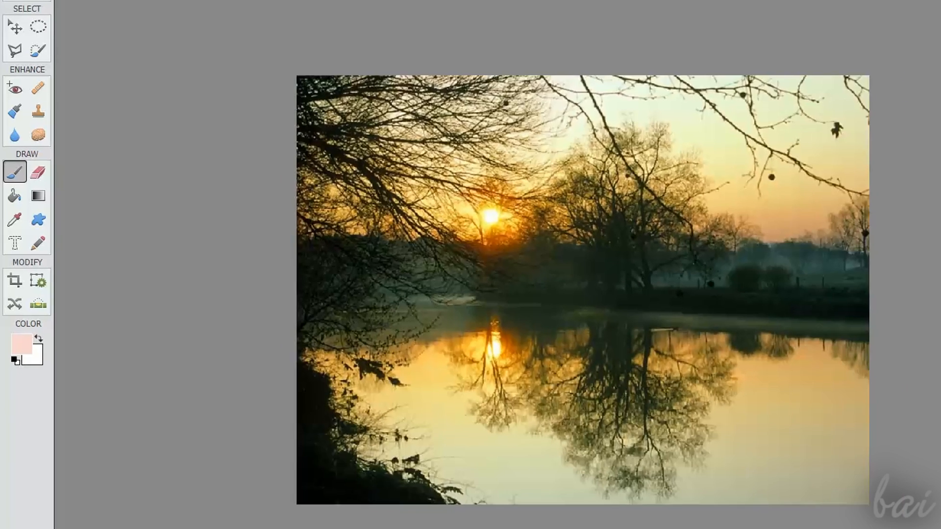
pyautogui.click(19, 513)
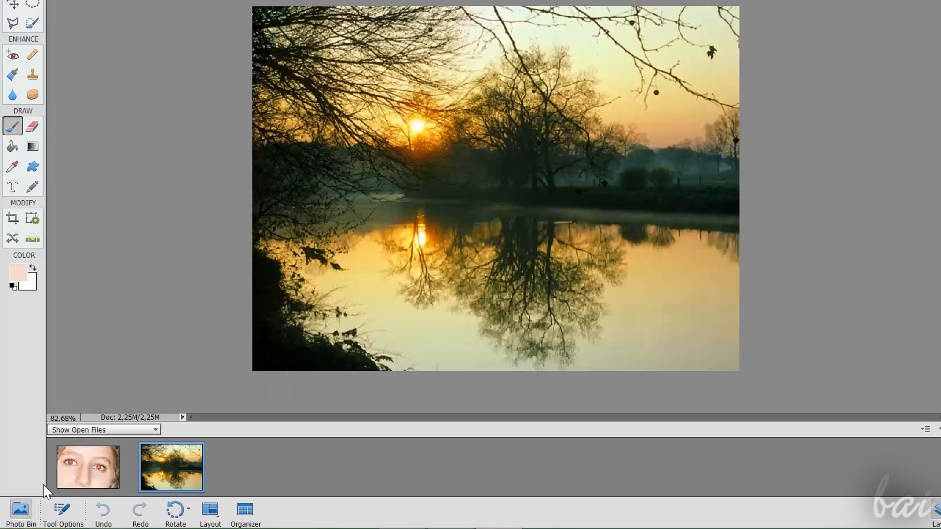
pyautogui.moveTo(112, 473)
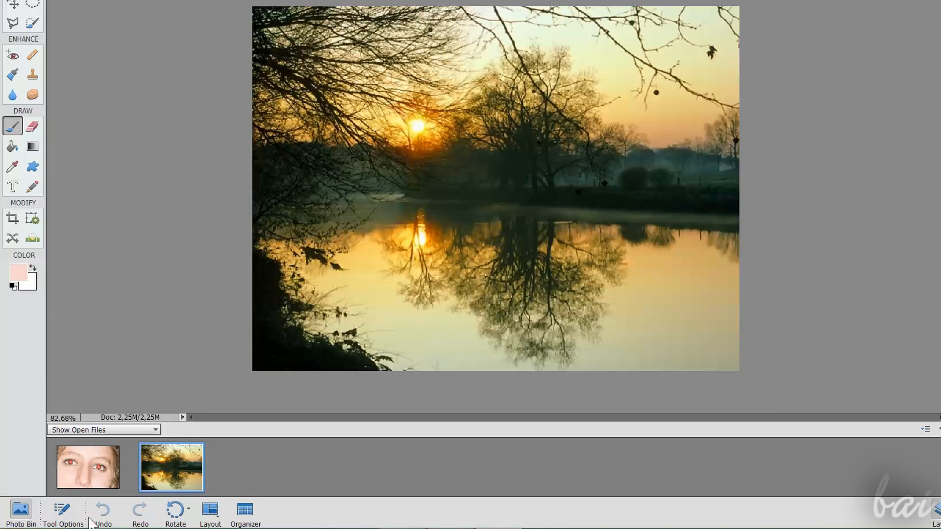
pyautogui.moveTo(48, 515)
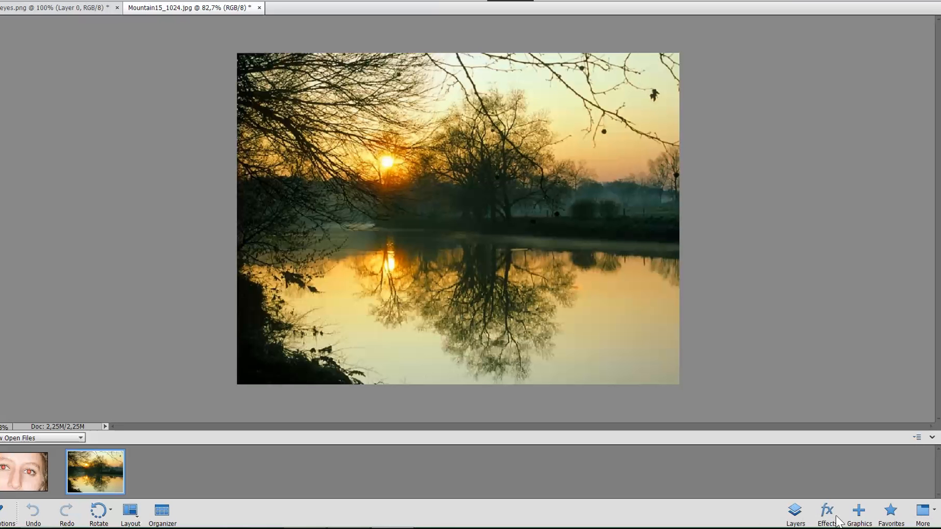
pyautogui.moveTo(827, 512)
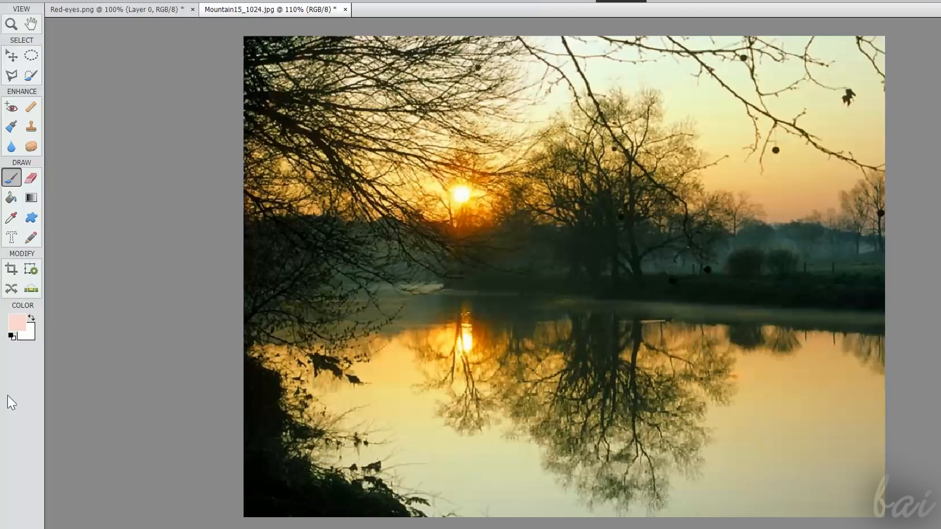
pyautogui.moveTo(5, 311)
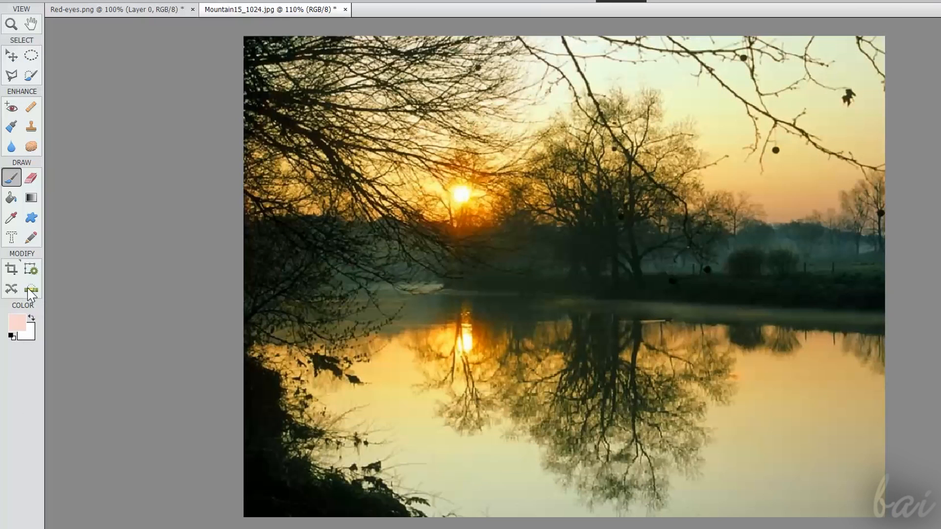
# Try the Straighten, Crop and Cookie Cutter tools on the lake photo, cancelling the crop.
pyautogui.click(31, 288)
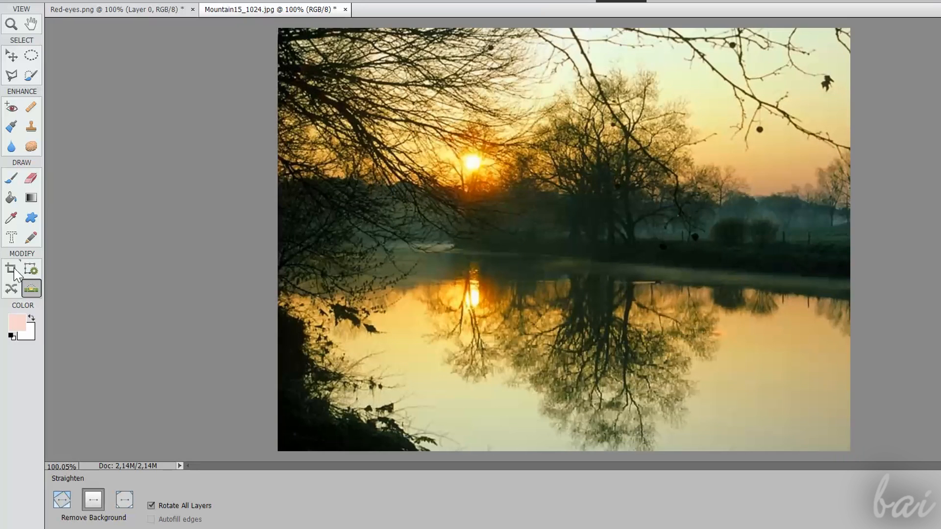
pyautogui.click(11, 260)
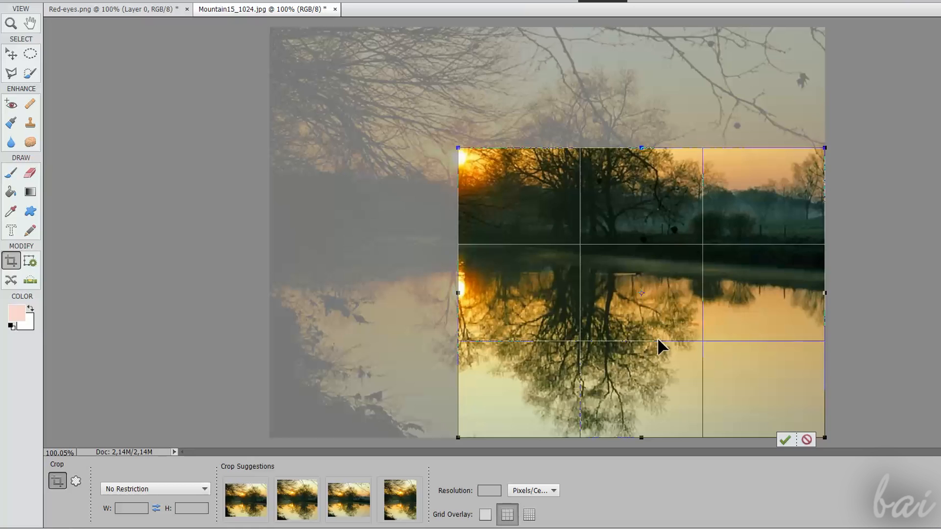
pyautogui.click(785, 440)
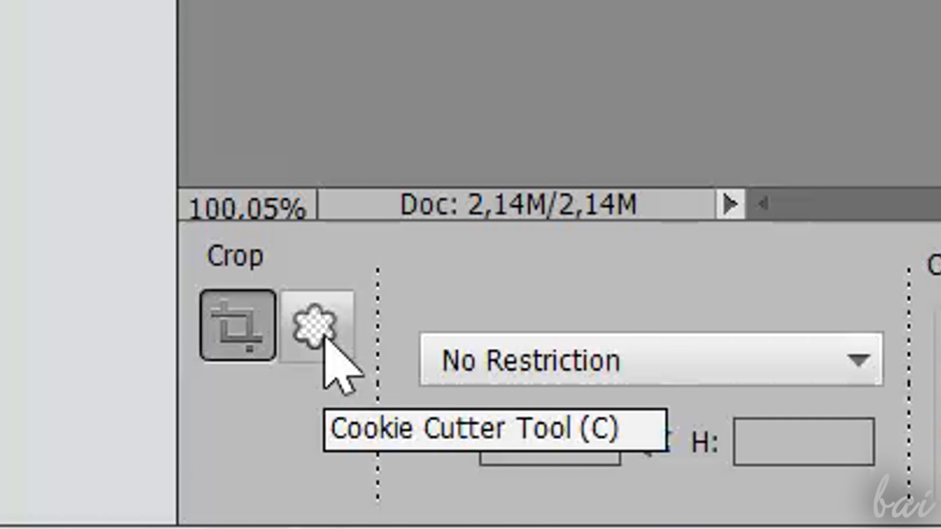
pyautogui.click(317, 328)
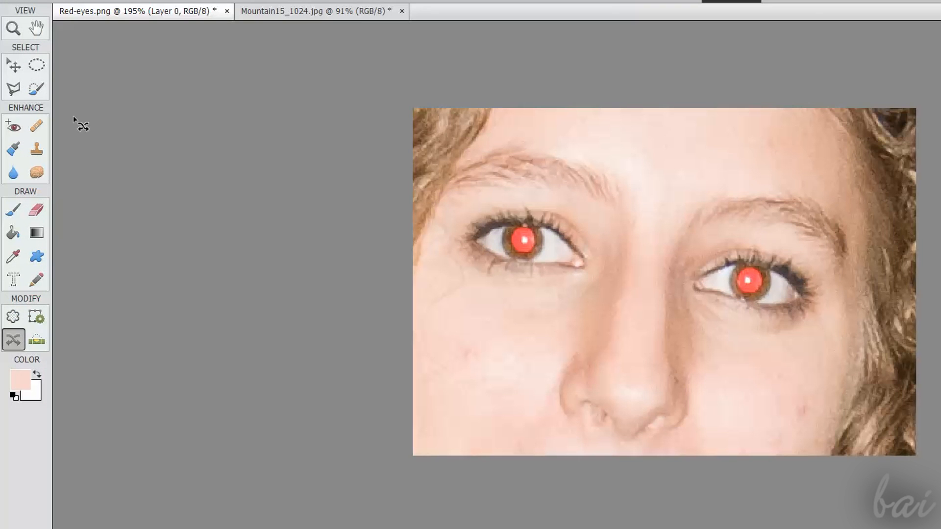
pyautogui.click(13, 125)
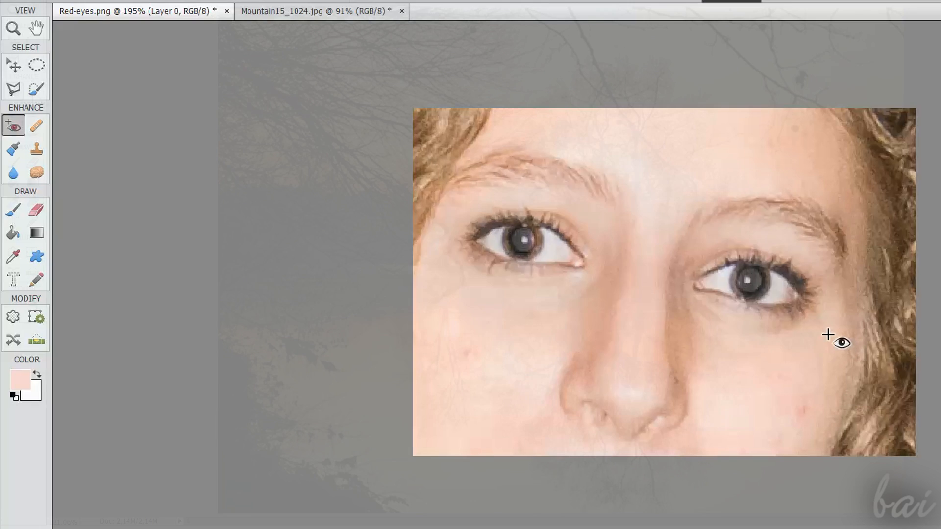
pyautogui.click(322, 11)
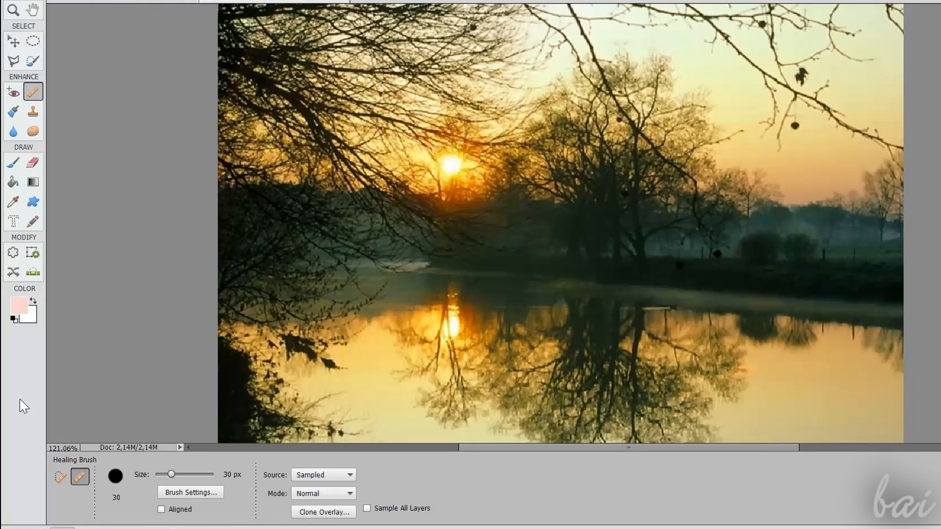
pyautogui.moveTo(60, 478)
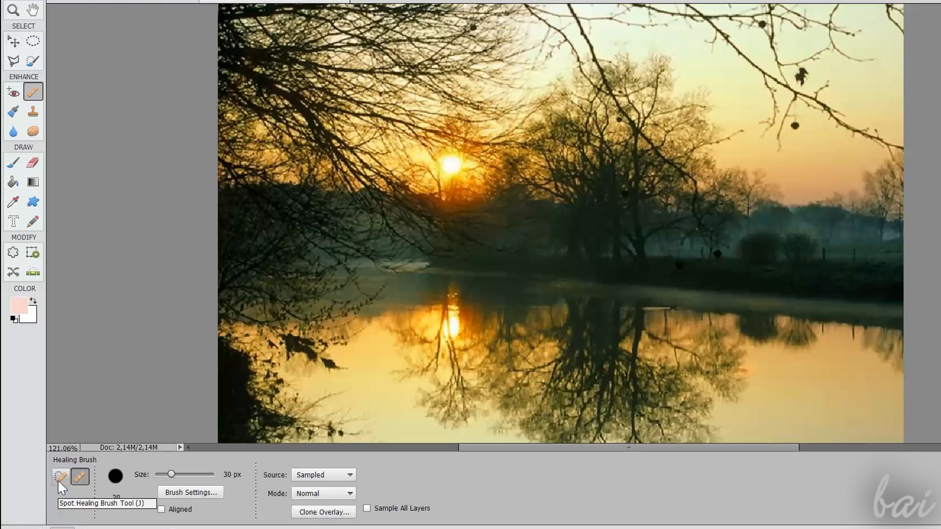
pyautogui.click(60, 476)
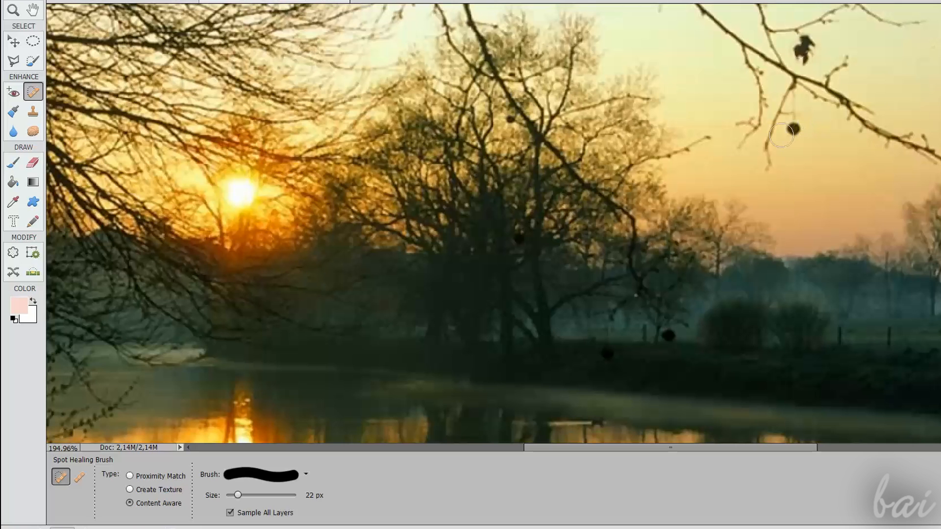
pyautogui.moveTo(790, 298)
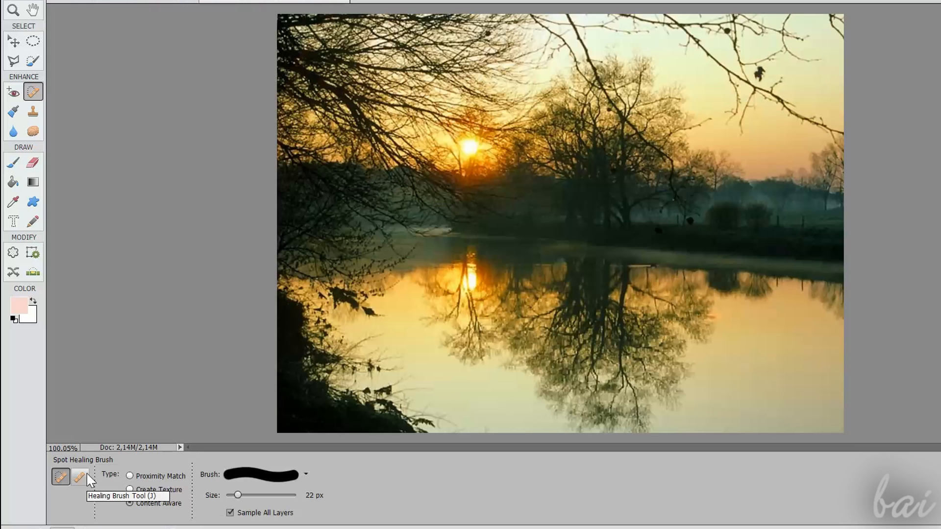
pyautogui.click(79, 477)
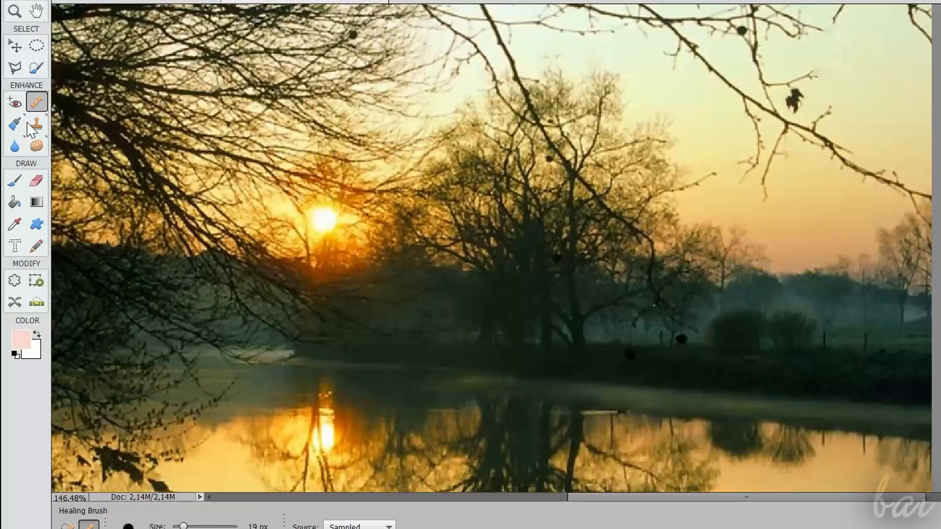
pyautogui.click(36, 125)
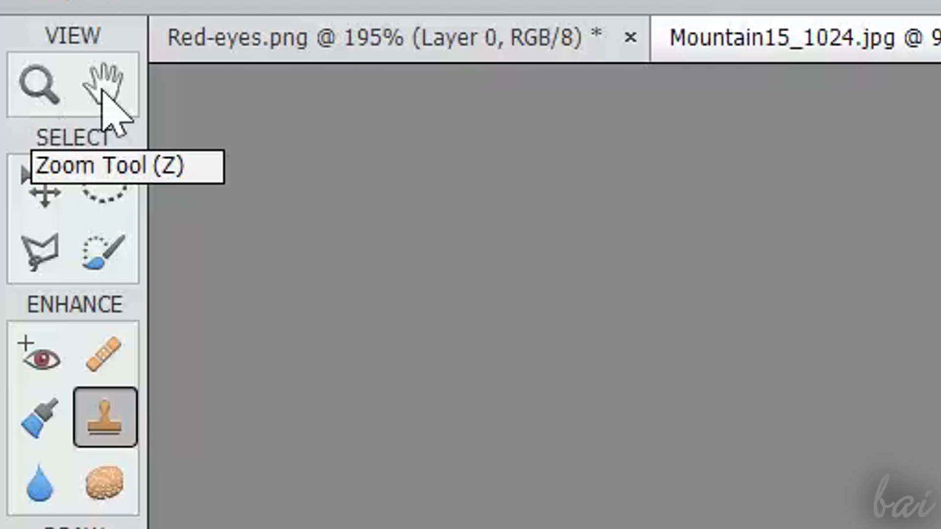
pyautogui.moveTo(113, 85)
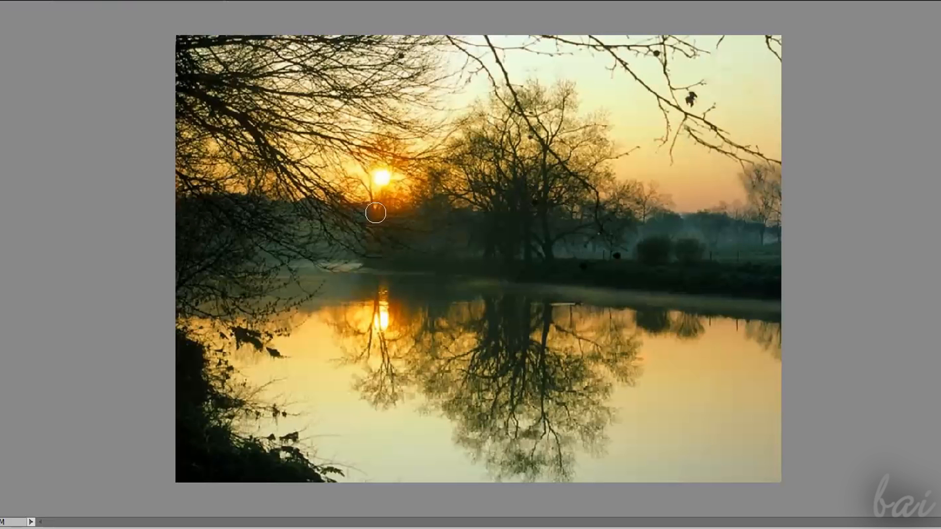
pyautogui.moveTo(445, 207)
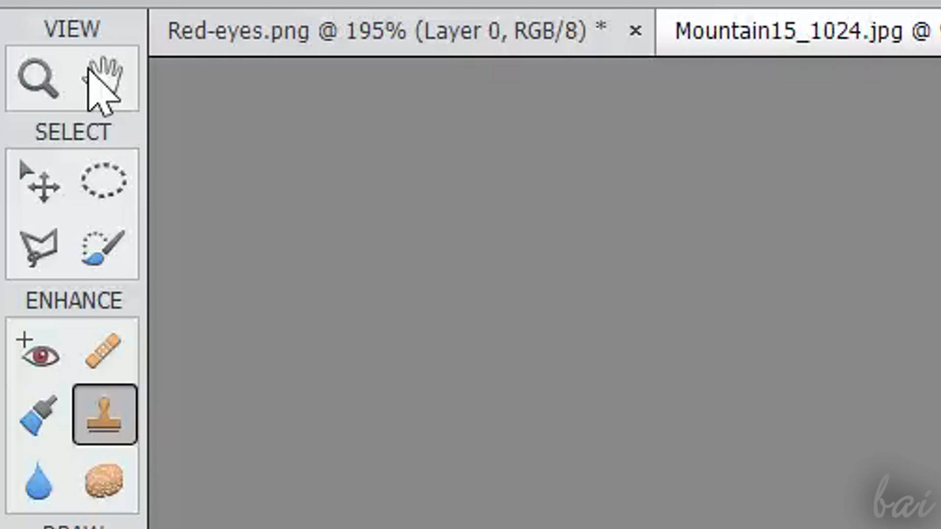
pyautogui.moveTo(76, 216)
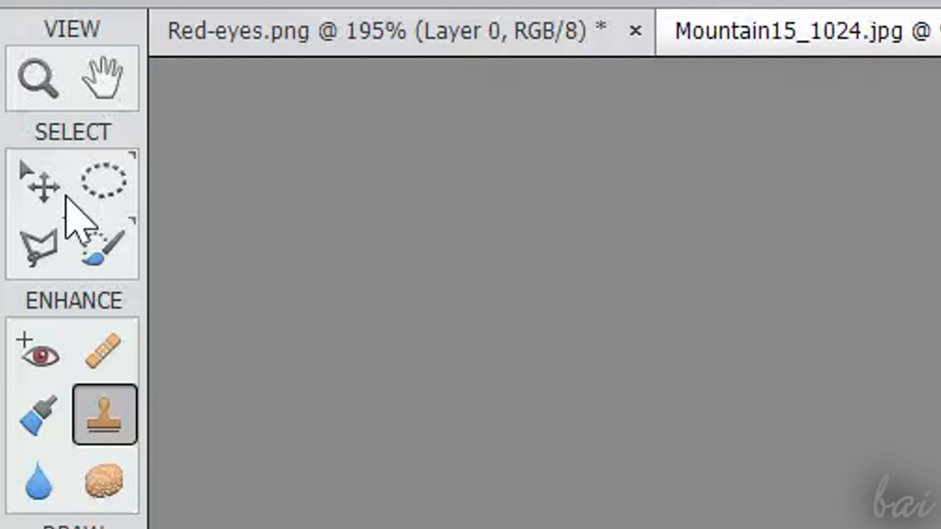
pyautogui.moveTo(96, 216)
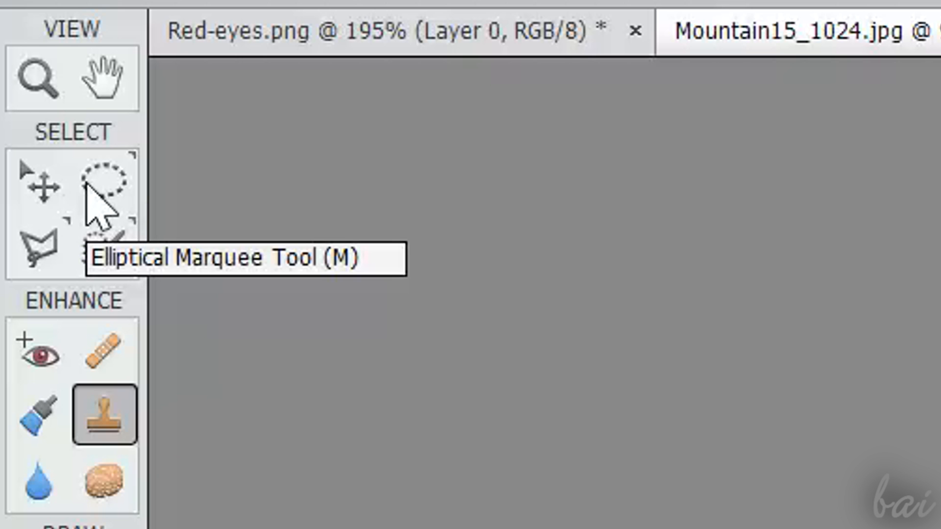
pyautogui.moveTo(99, 207)
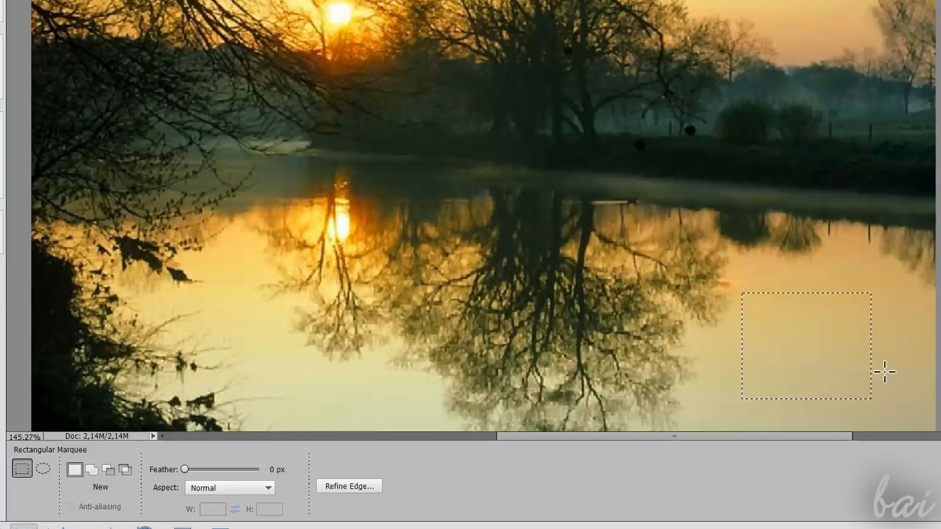
pyautogui.click(42, 469)
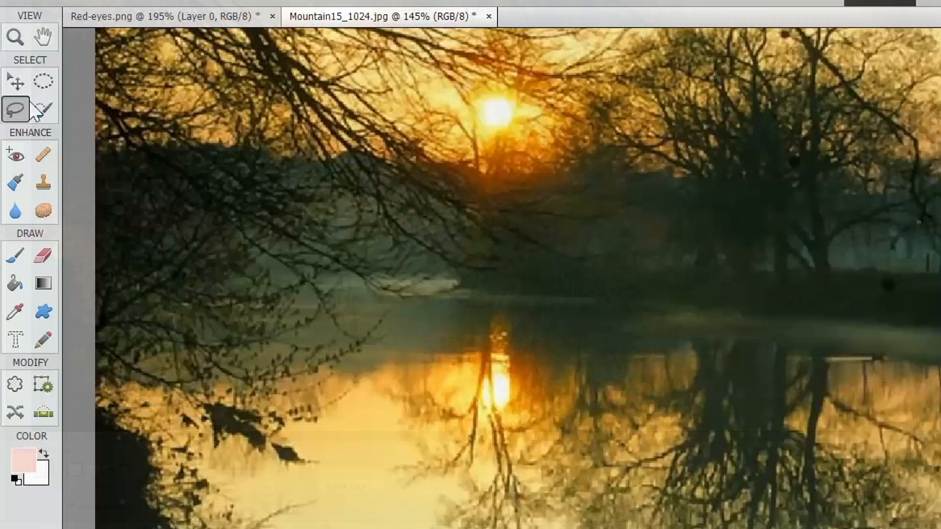
pyautogui.moveTo(15, 107)
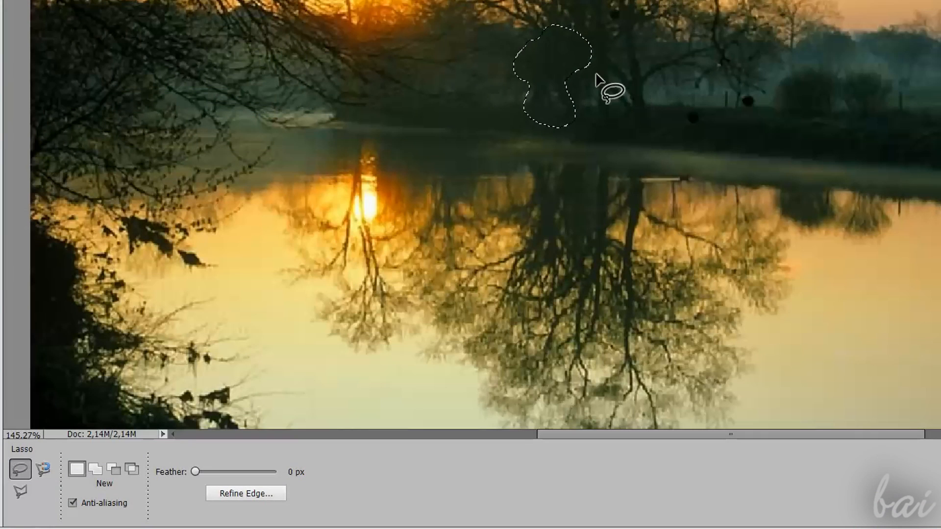
pyautogui.click(42, 470)
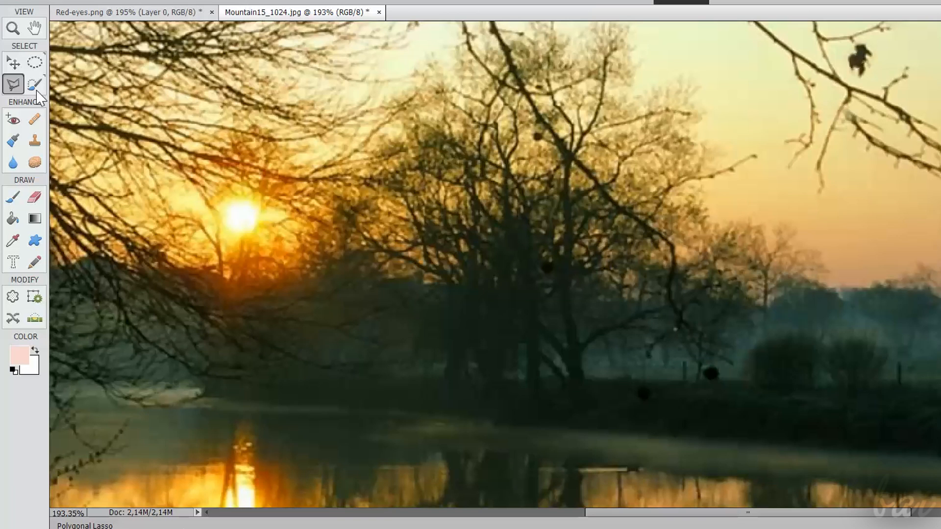
# Select the bright sky and its lake reflection as one similar-colour region with the Magic Wand.
pyautogui.click(34, 84)
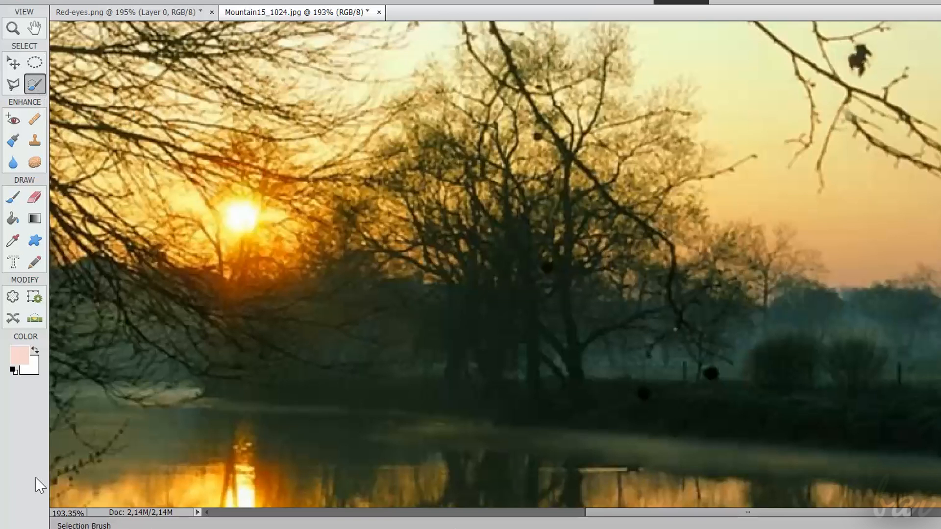
pyautogui.click(34, 83)
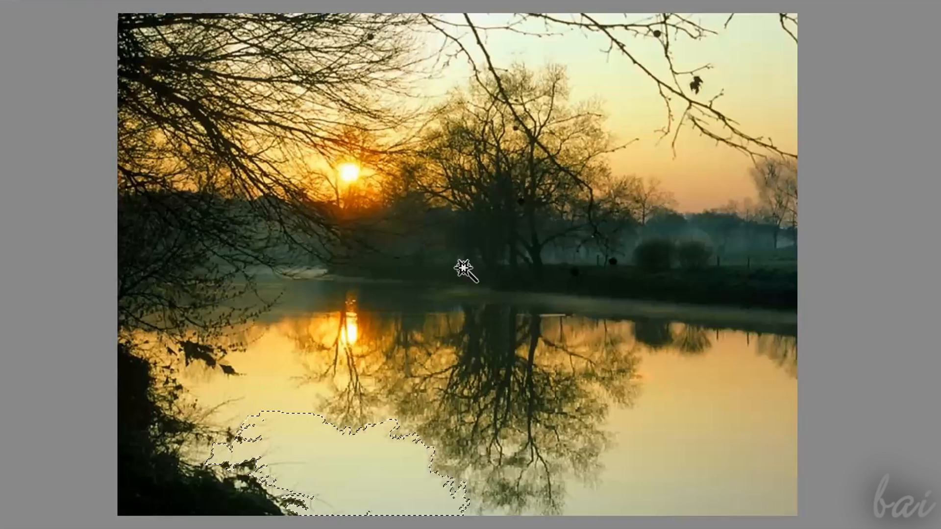
pyautogui.click(340, 231)
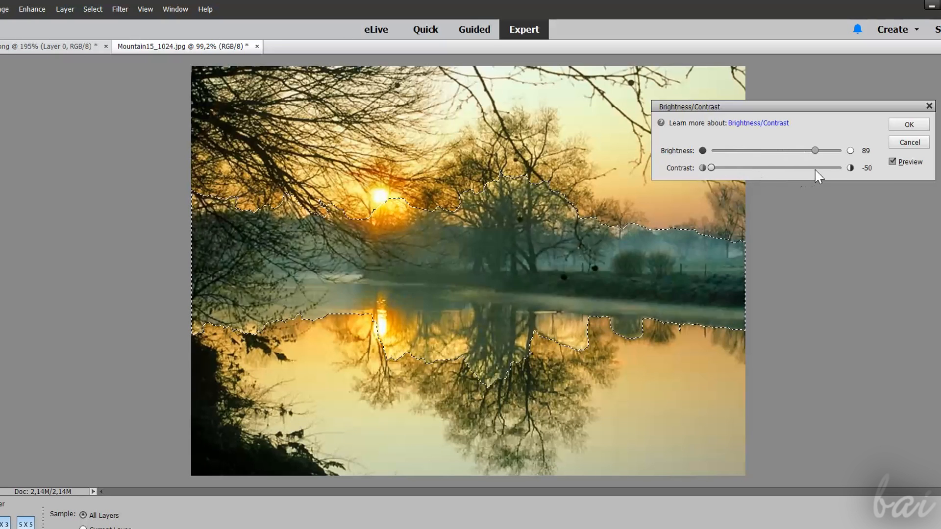
# Try Brightness/Contrast values from Enhance > Adjust Lighting, then cancel leaving the photo unchanged.
pyautogui.click(908, 124)
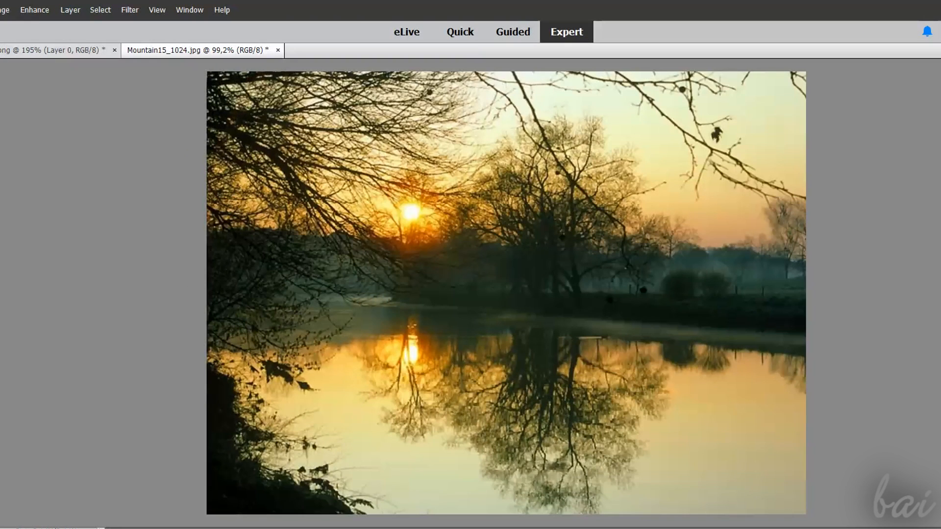
pyautogui.click(35, 10)
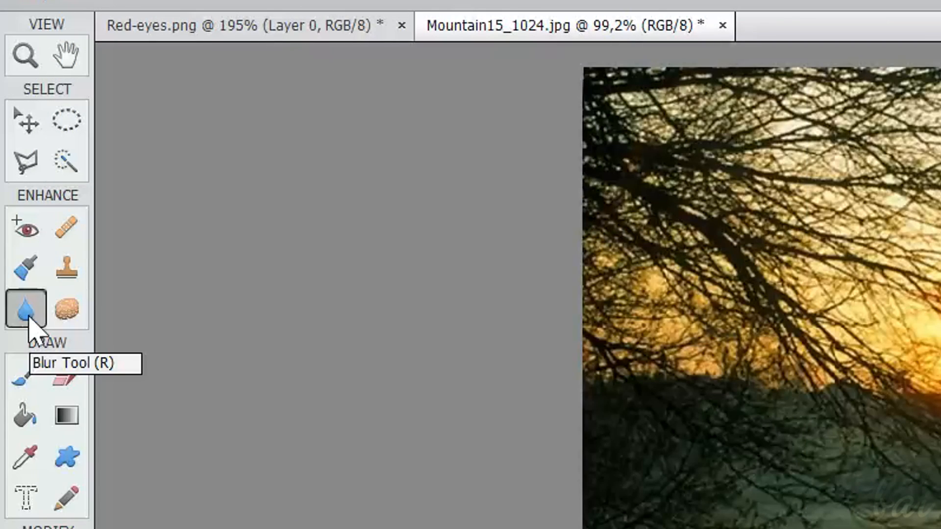
pyautogui.click(34, 9)
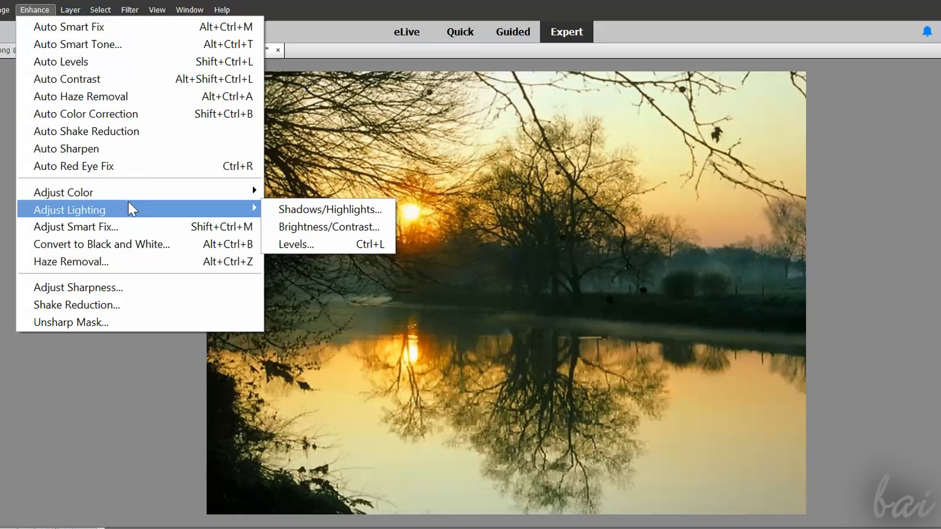
pyautogui.click(329, 226)
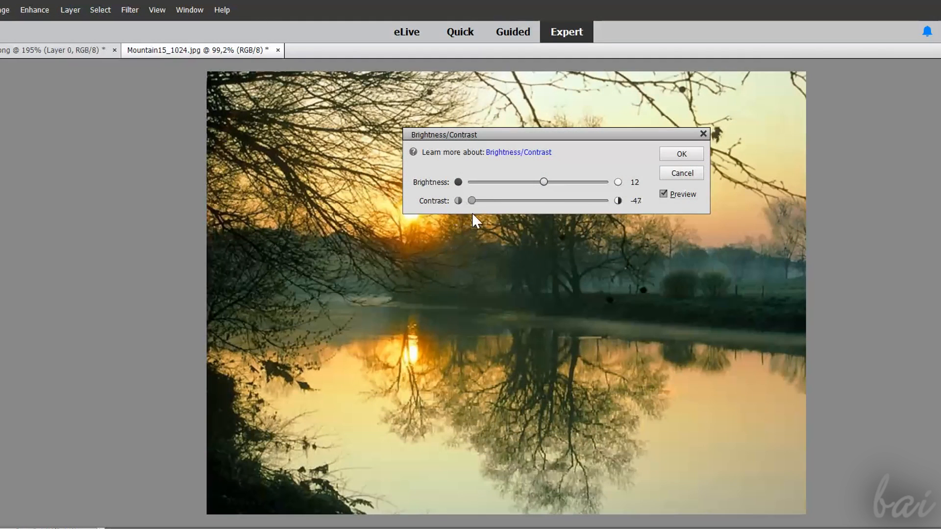
pyautogui.click(680, 154)
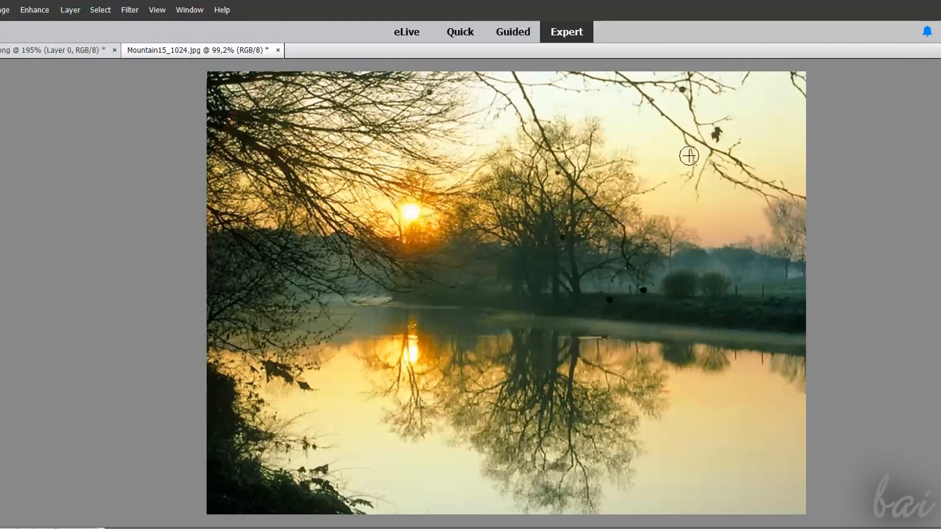
pyautogui.click(34, 9)
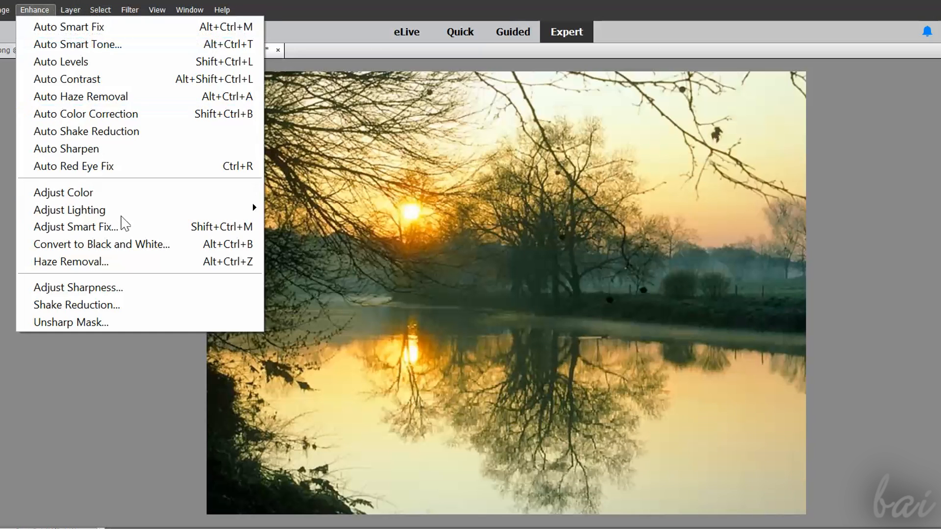
pyautogui.click(70, 210)
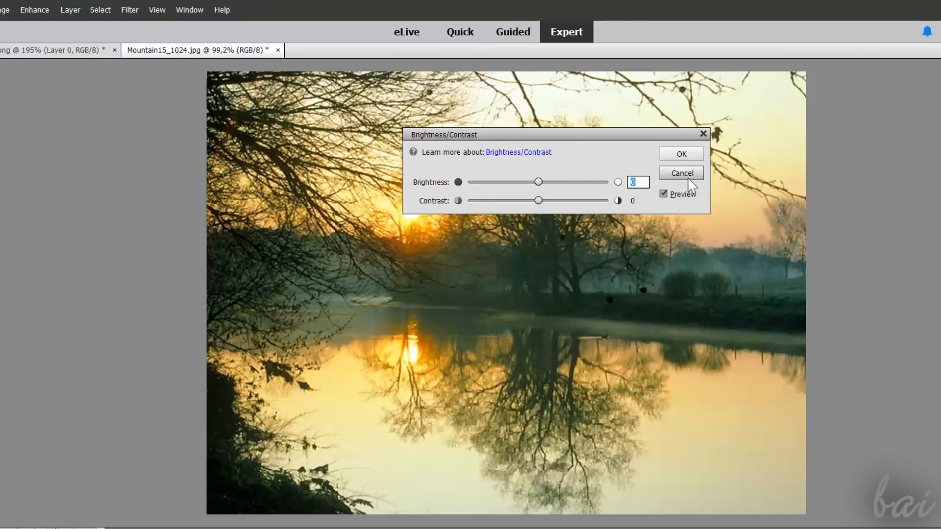
pyautogui.click(680, 172)
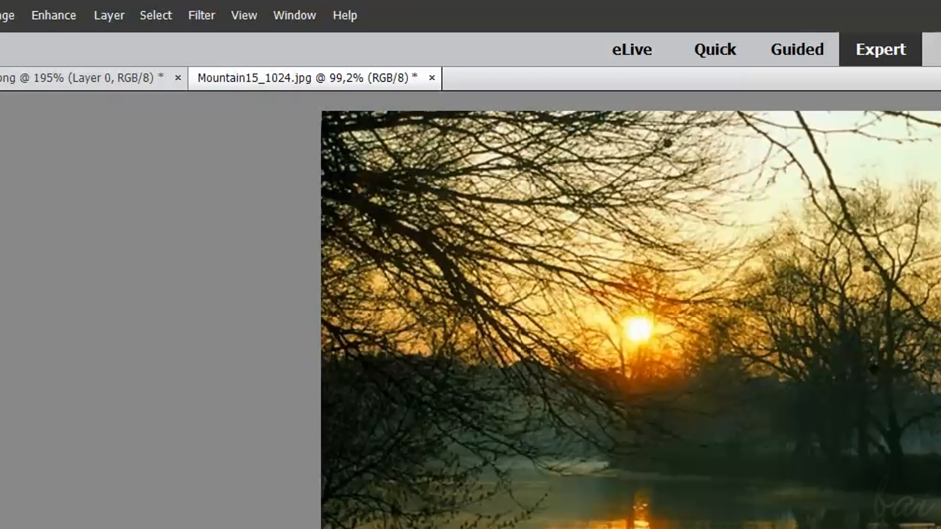
# Reapply Brightness/Contrast with Brightness 31 and Contrast 0 to brighten the whole photo.
pyautogui.click(53, 15)
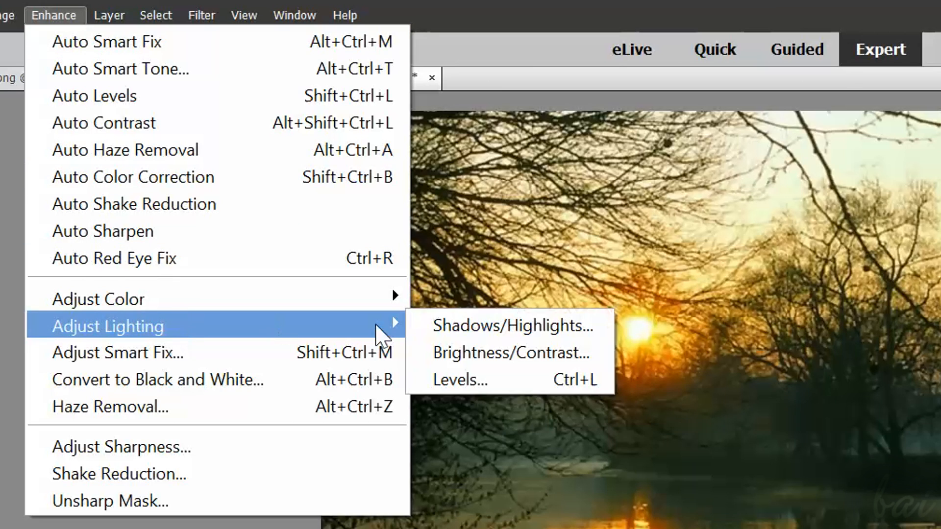
pyautogui.click(509, 353)
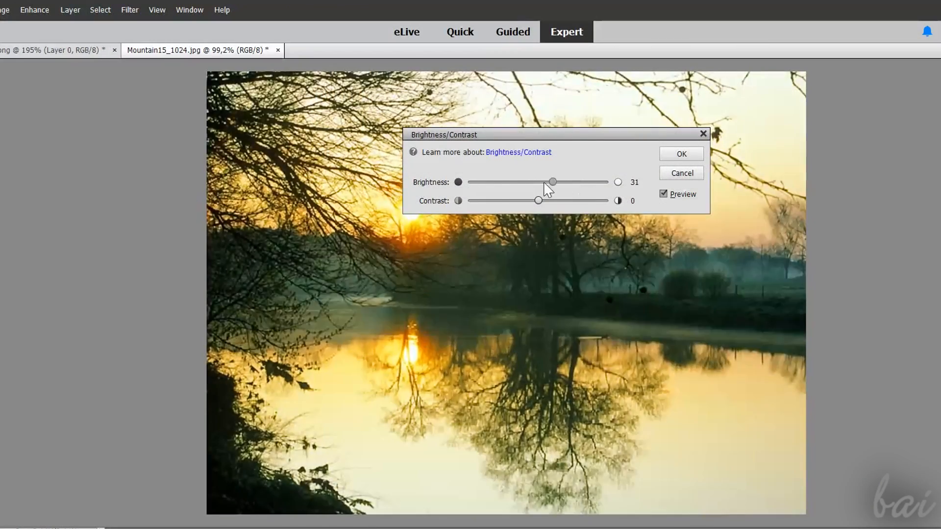
pyautogui.click(680, 153)
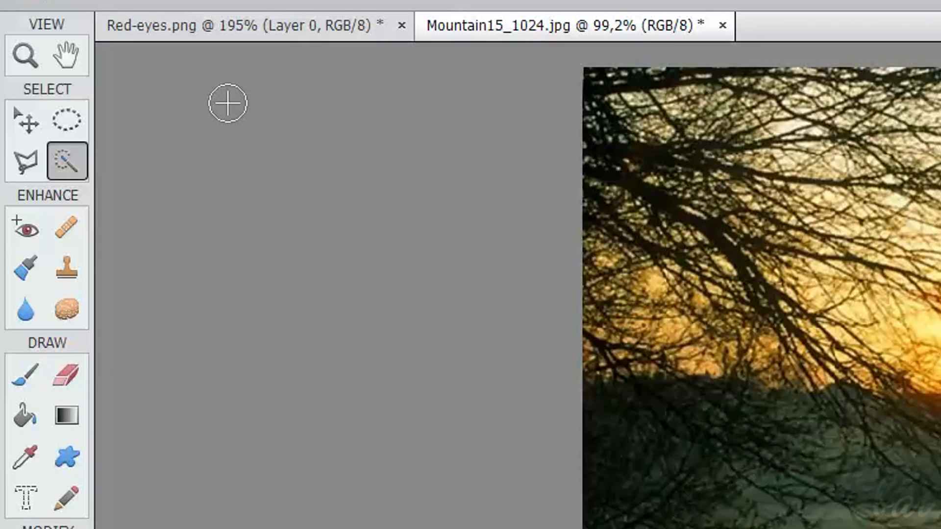
pyautogui.moveTo(69, 271)
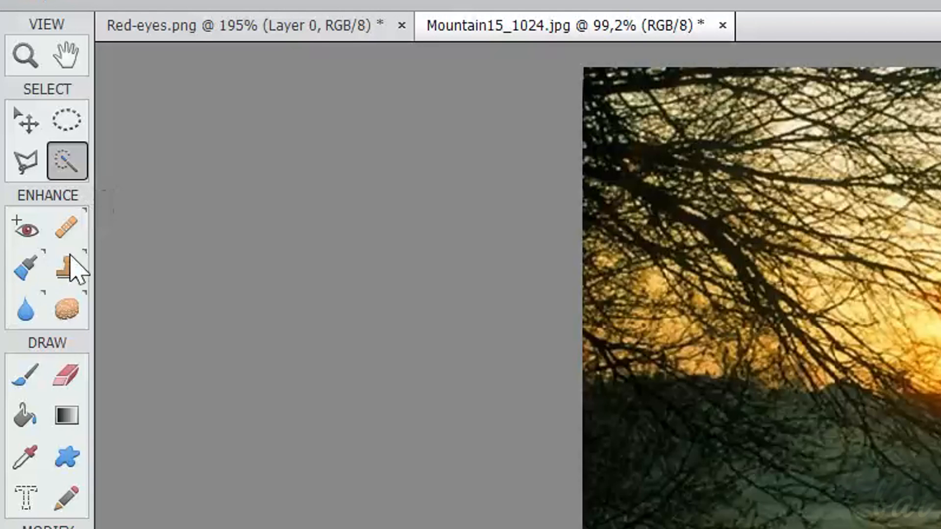
pyautogui.moveTo(25, 308)
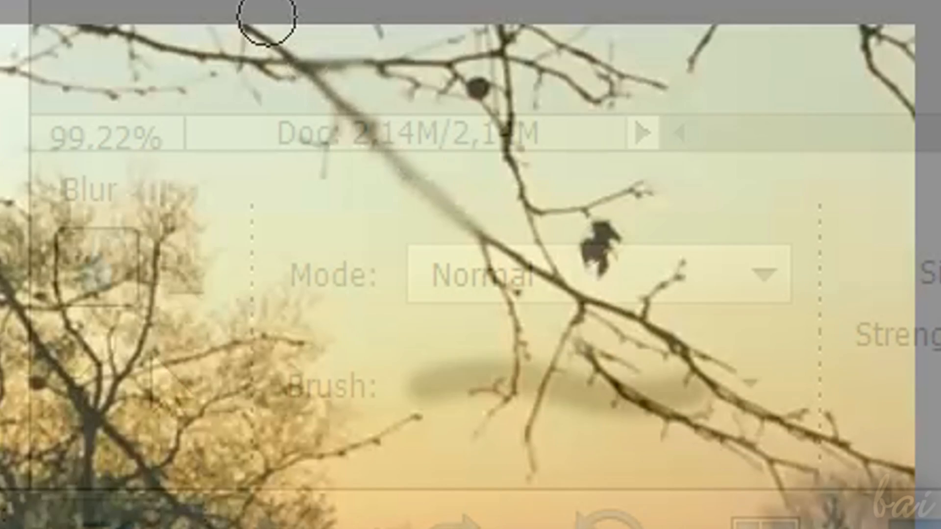
# Switch the enhance brush from Blur to Sharpen in the tool options.
pyautogui.click(180, 271)
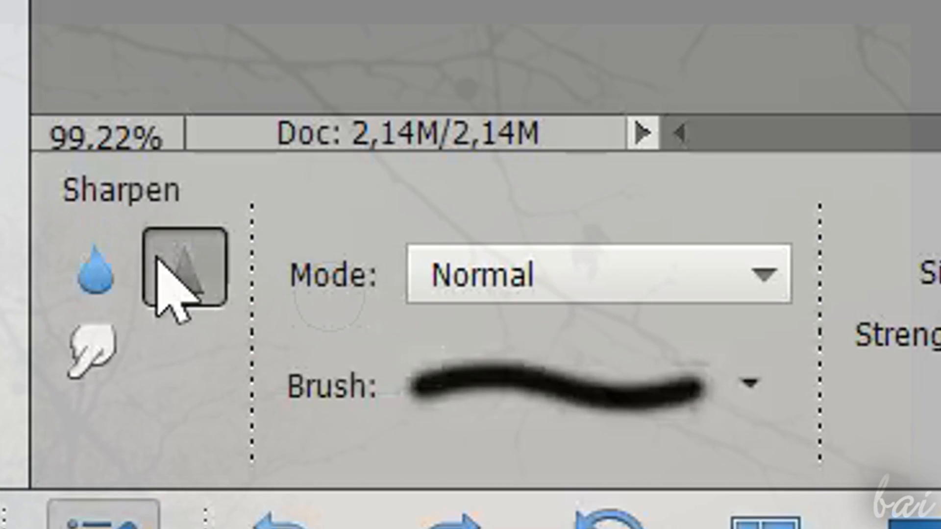
pyautogui.moveTo(102, 354)
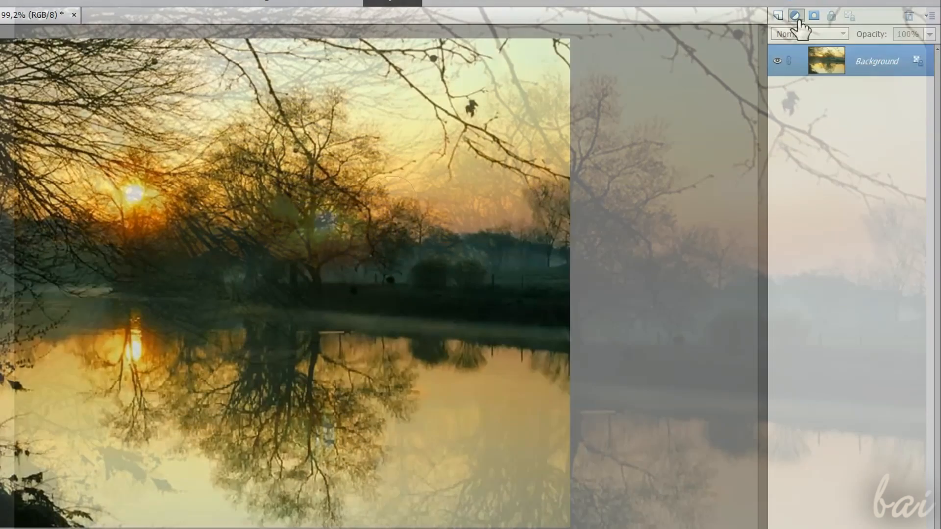
pyautogui.click(795, 15)
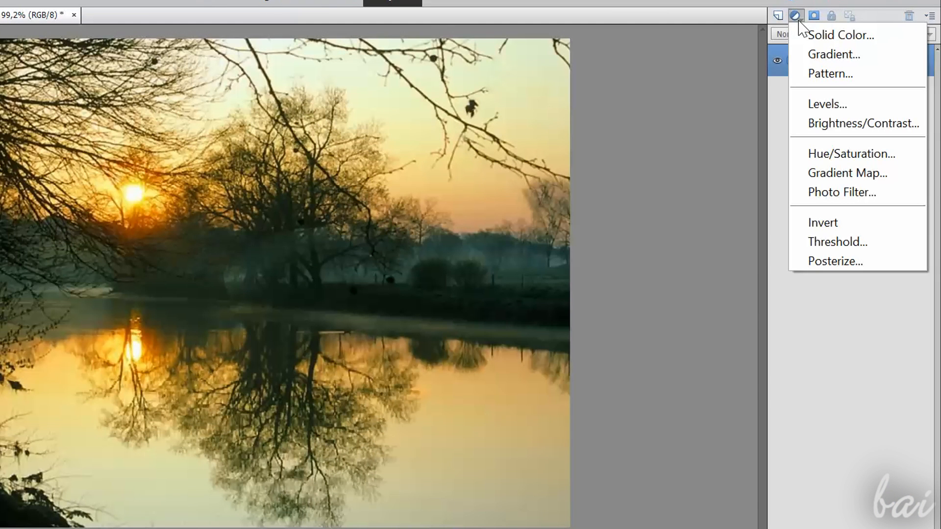
pyautogui.moveTo(840, 124)
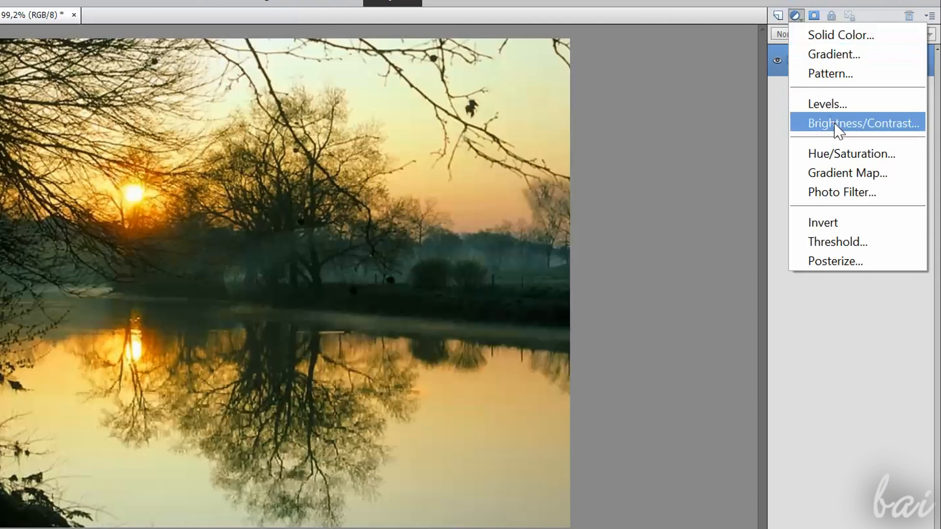
pyautogui.click(860, 124)
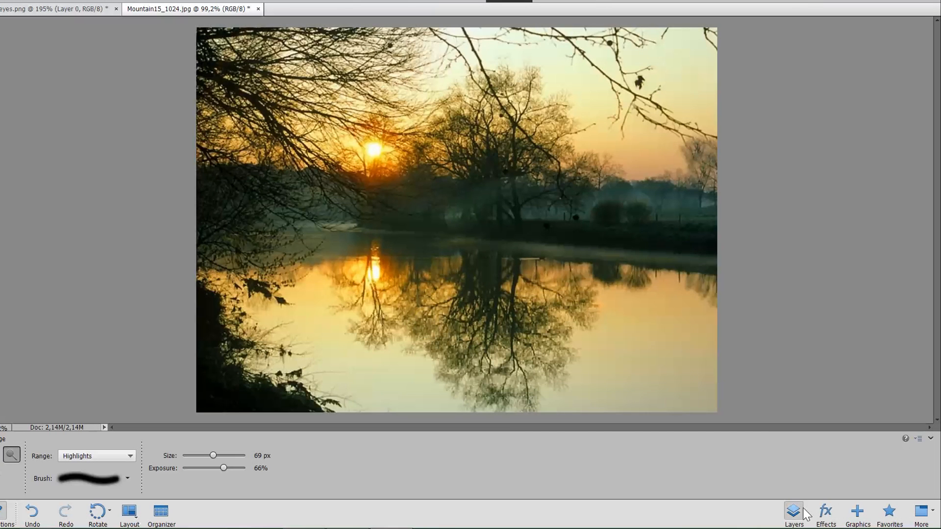
pyautogui.click(793, 513)
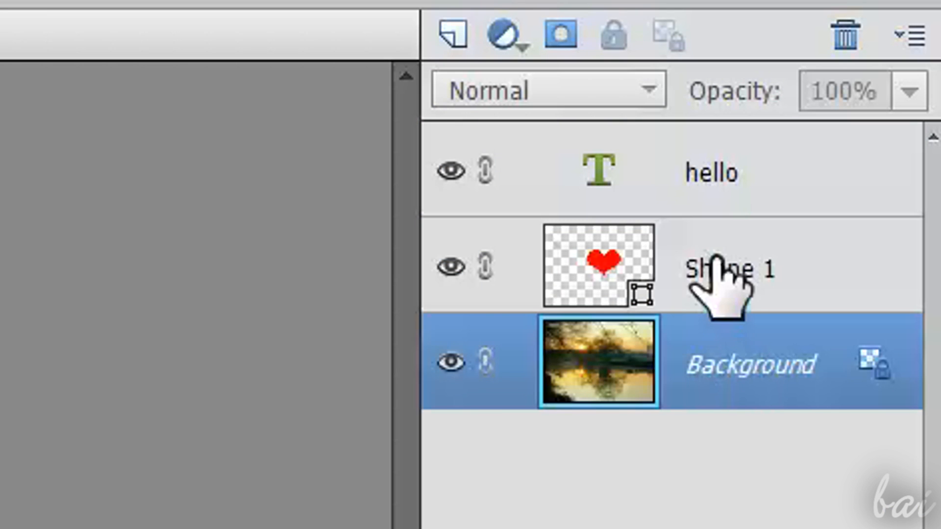
pyautogui.click(708, 173)
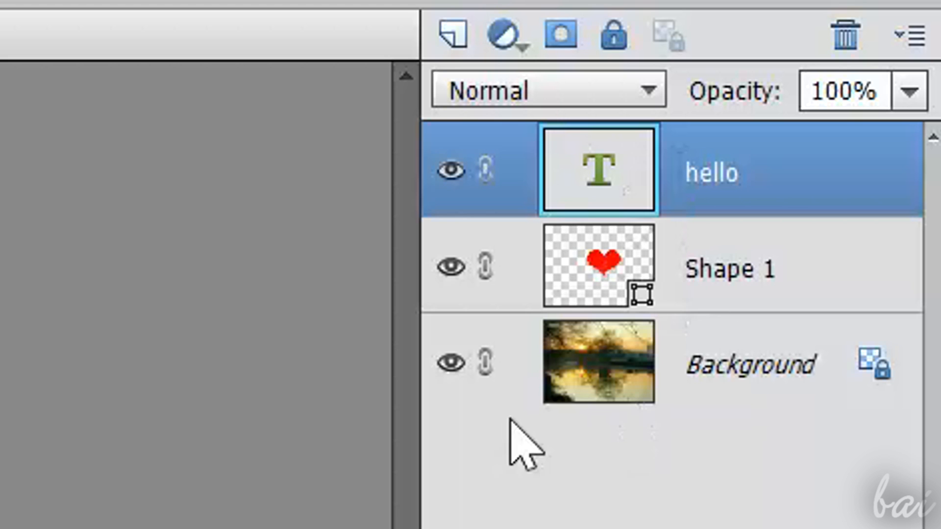
pyautogui.moveTo(654, 354)
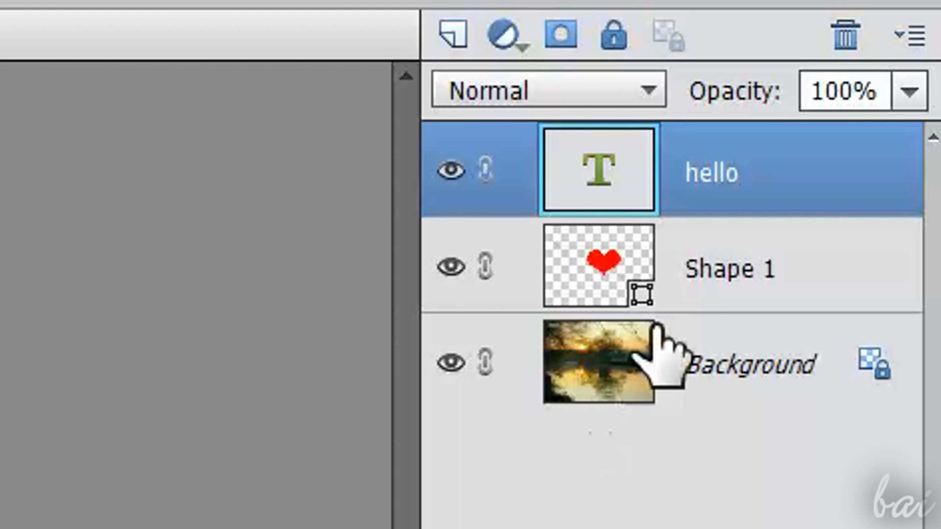
pyautogui.click(600, 362)
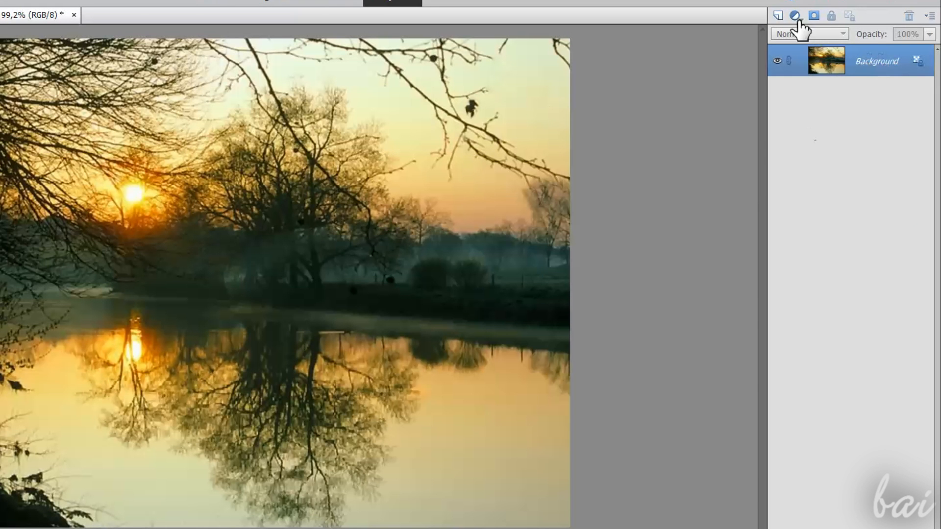
# Add a Brightness/Contrast adjustment layer with Brightness 15 and Contrast -50 above the background.
pyautogui.click(795, 15)
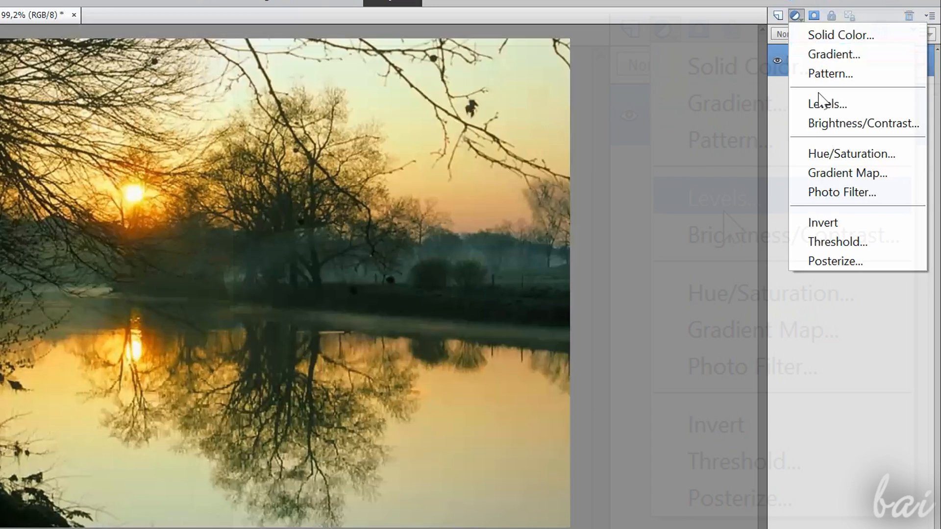
pyautogui.click(862, 123)
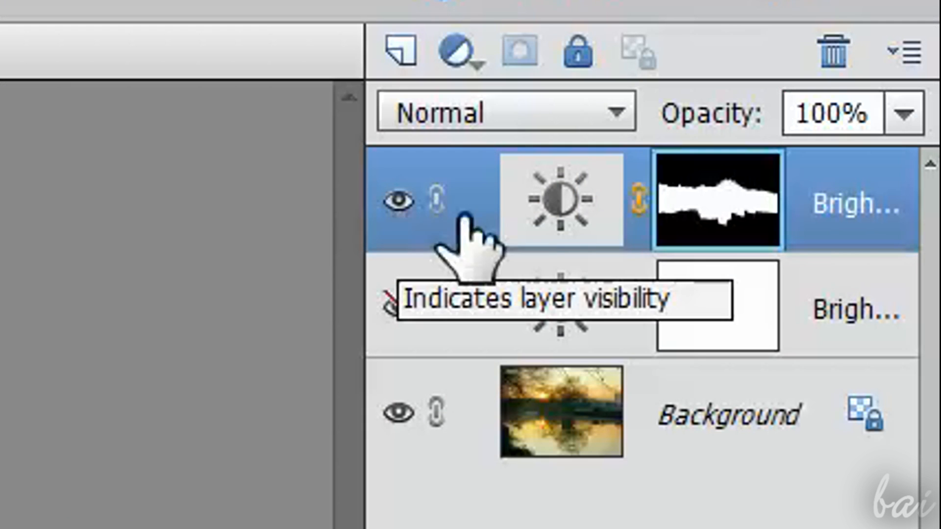
pyautogui.click(397, 308)
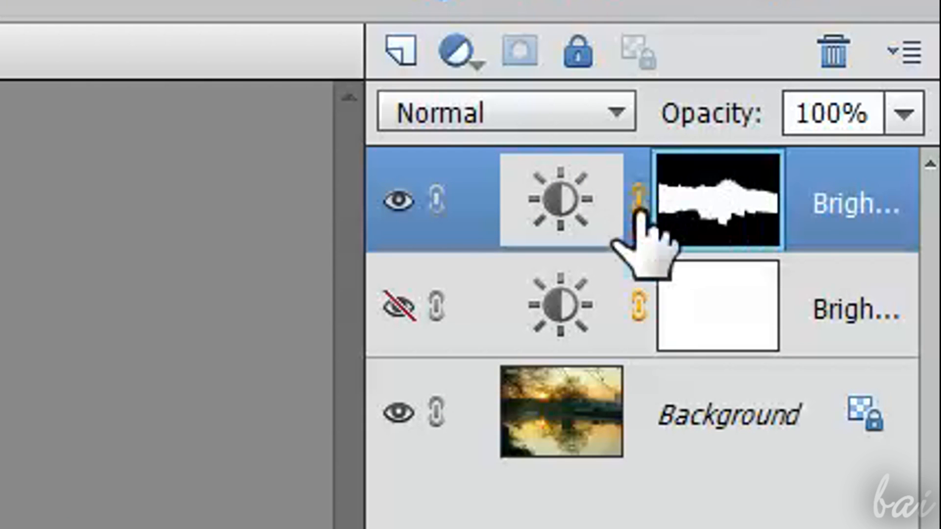
pyautogui.moveTo(744, 234)
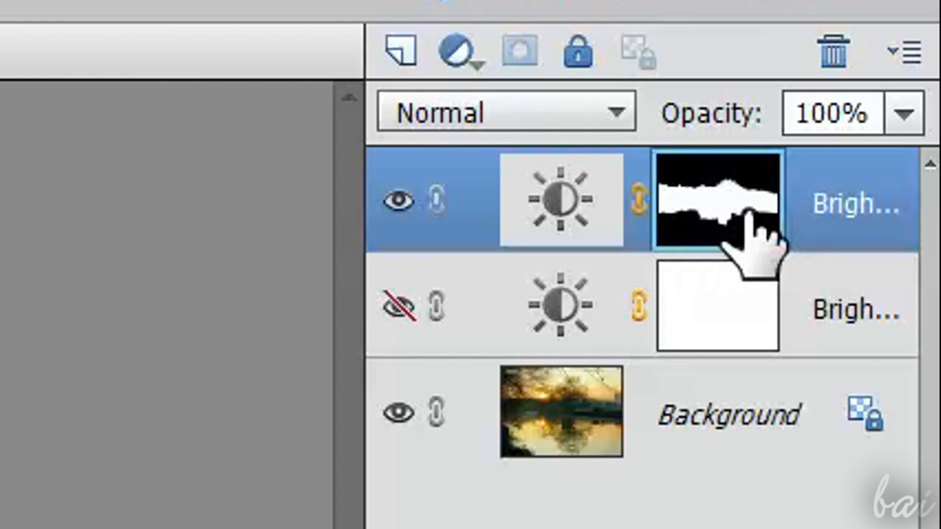
pyautogui.click(664, 30)
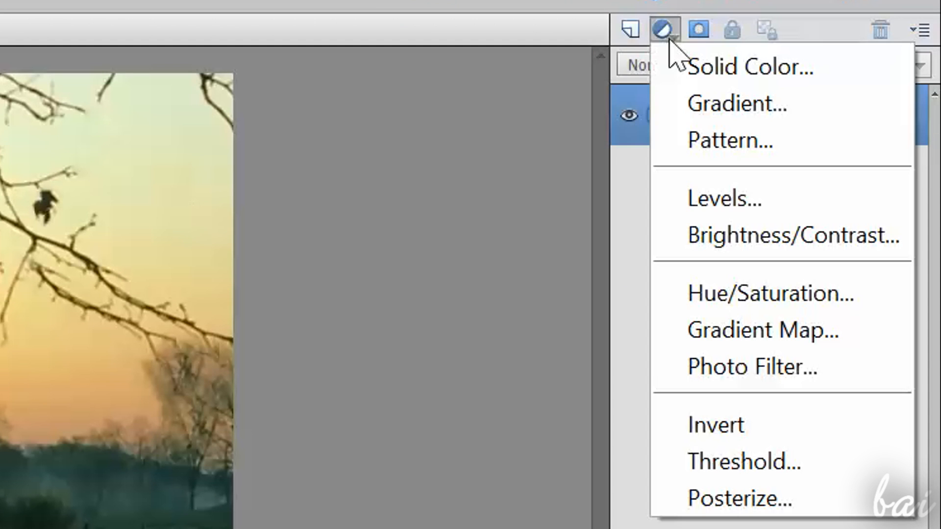
pyautogui.moveTo(744, 252)
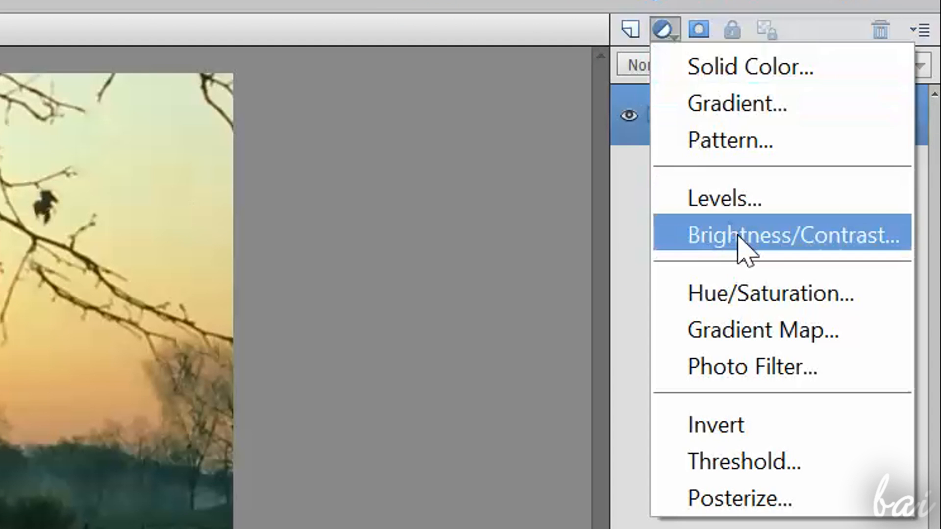
pyautogui.click(794, 235)
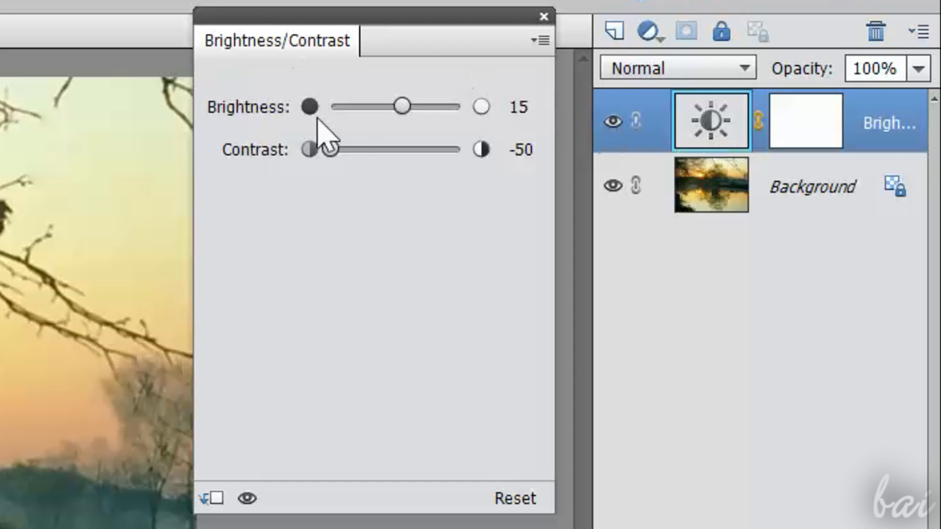
pyautogui.moveTo(547, 34)
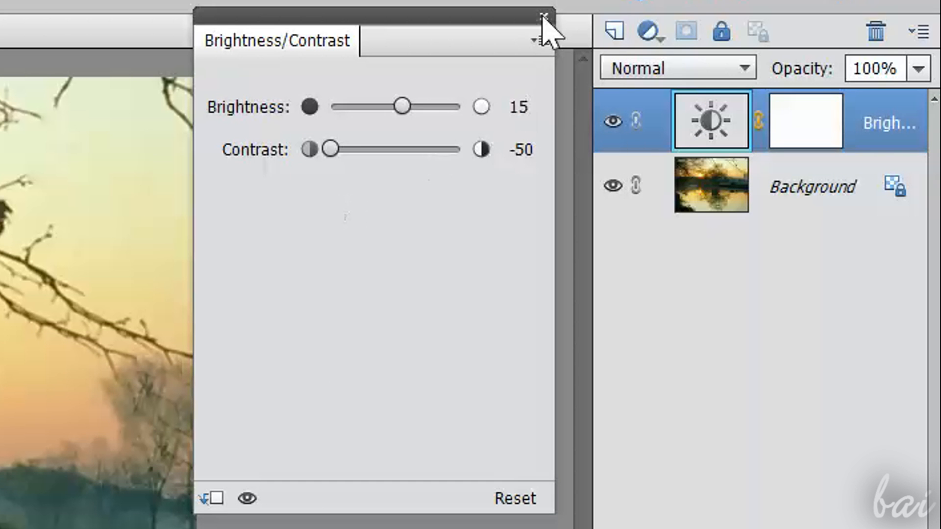
pyautogui.click(544, 16)
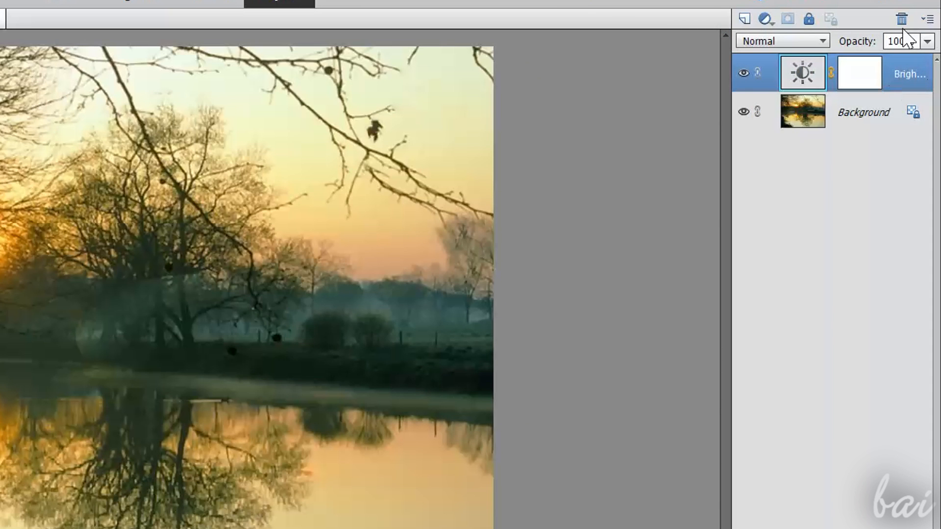
pyautogui.click(902, 18)
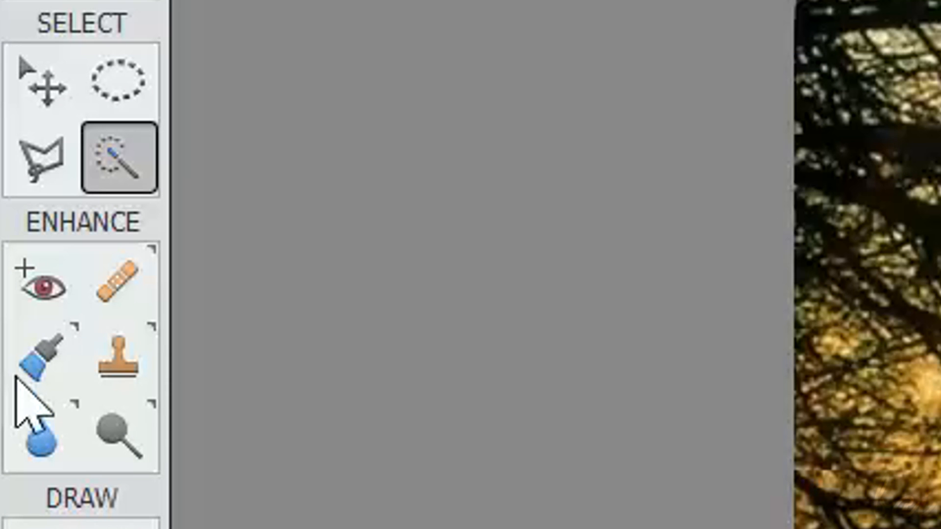
# Pick the Smart Brush tool and browse a different effect preset category.
pyautogui.click(39, 357)
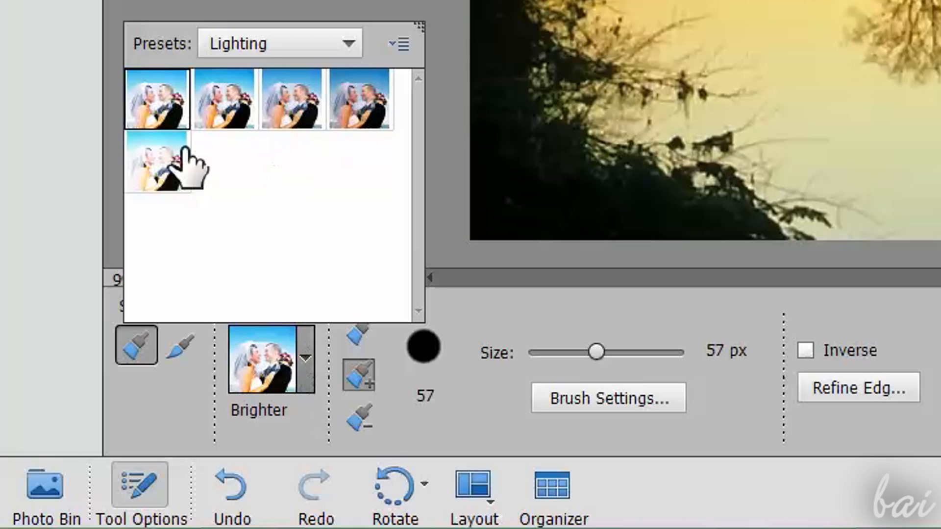
pyautogui.click(279, 42)
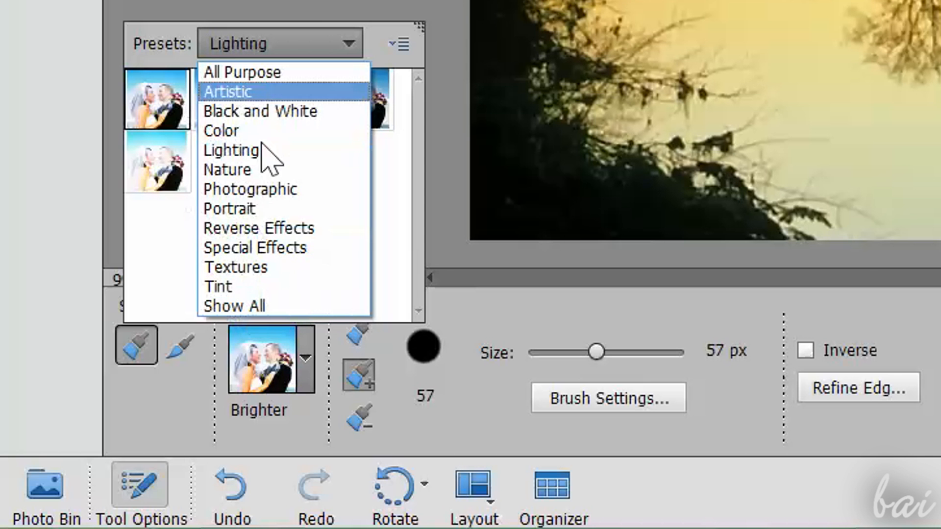
pyautogui.click(260, 111)
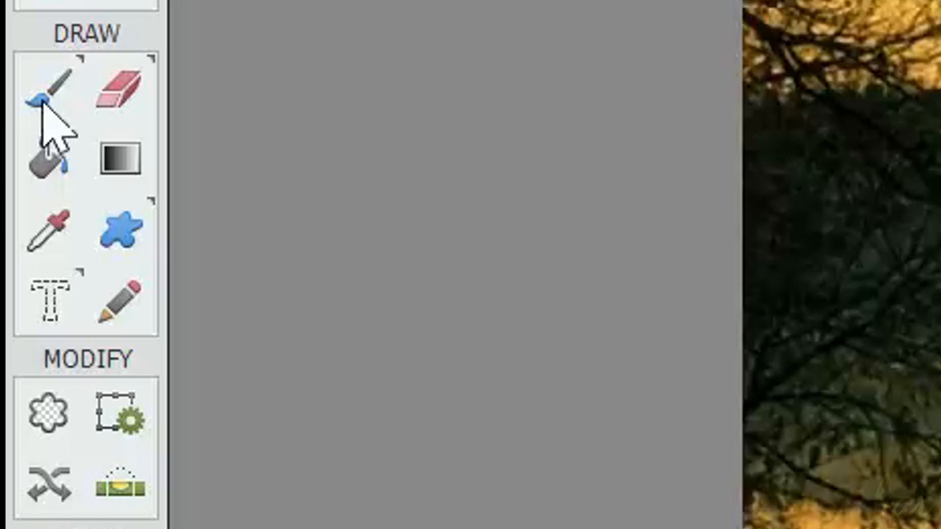
pyautogui.moveTo(48, 96)
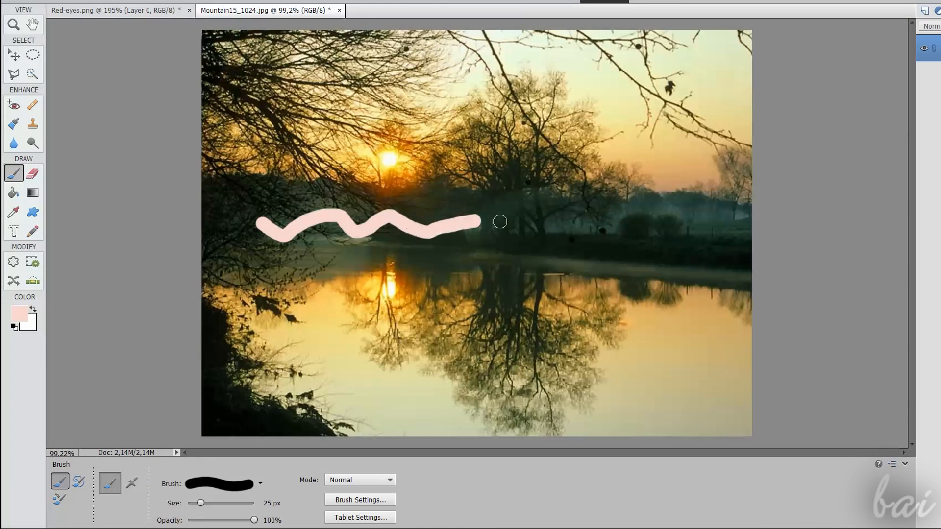
pyautogui.click(32, 231)
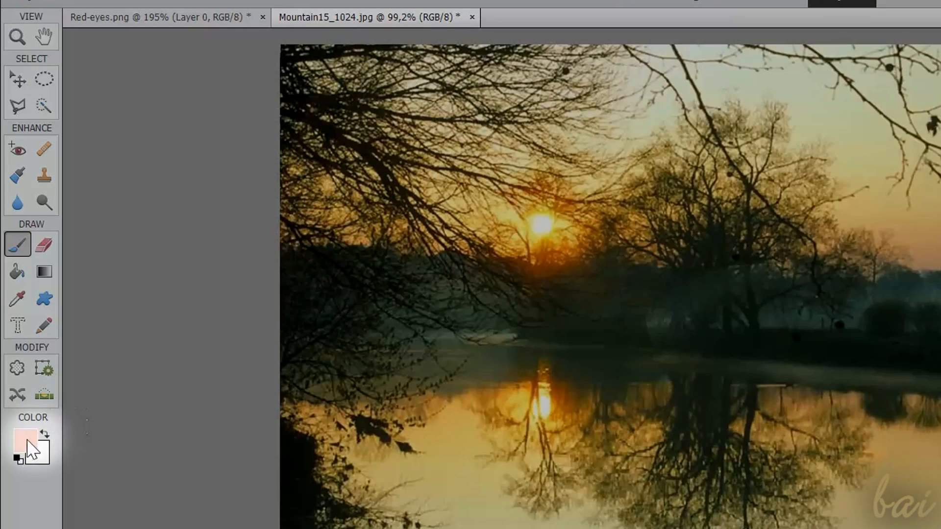
pyautogui.click(24, 447)
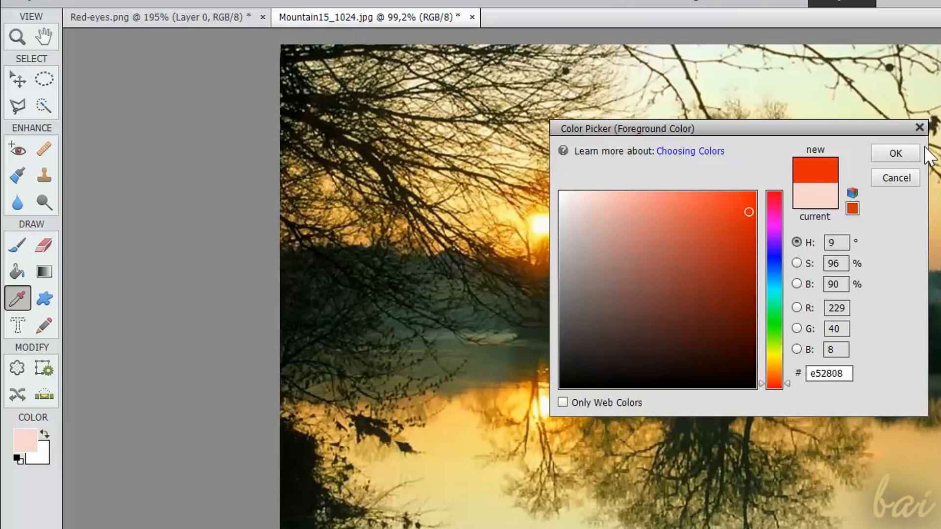
pyautogui.click(895, 153)
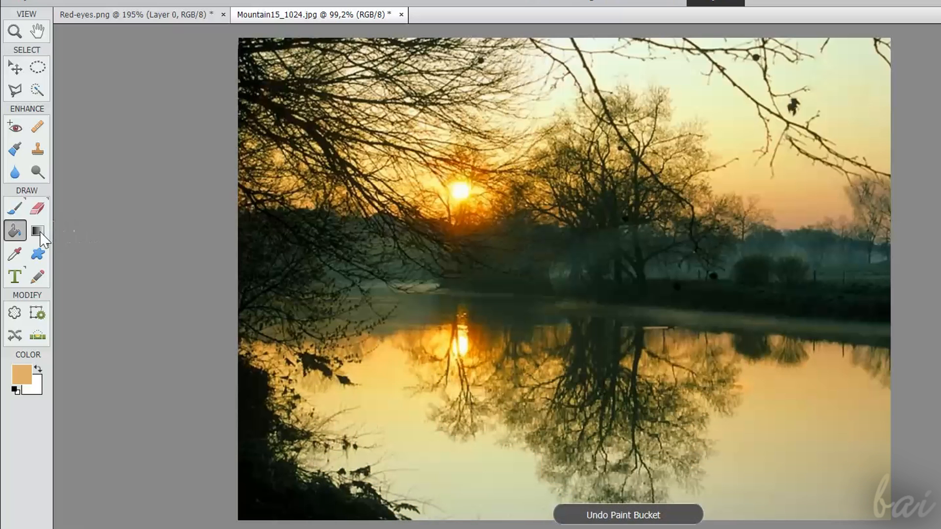
pyautogui.click(37, 230)
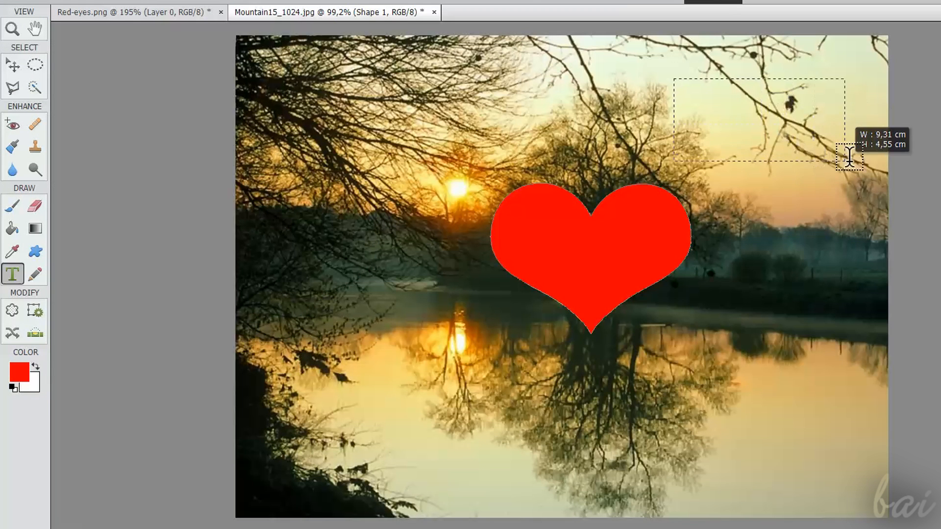
# Add the word 'hello' in the upper-right sky and commit the text.
pyautogui.write('hello')
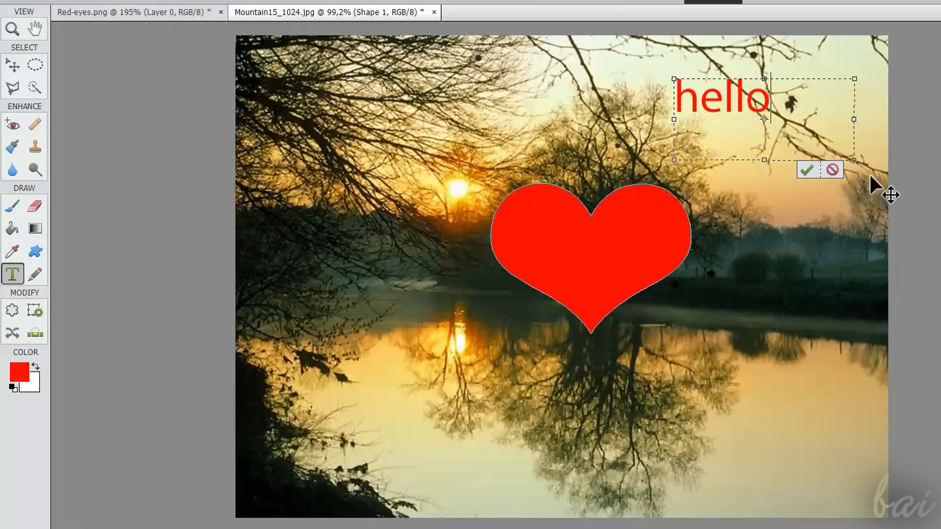
pyautogui.click(806, 170)
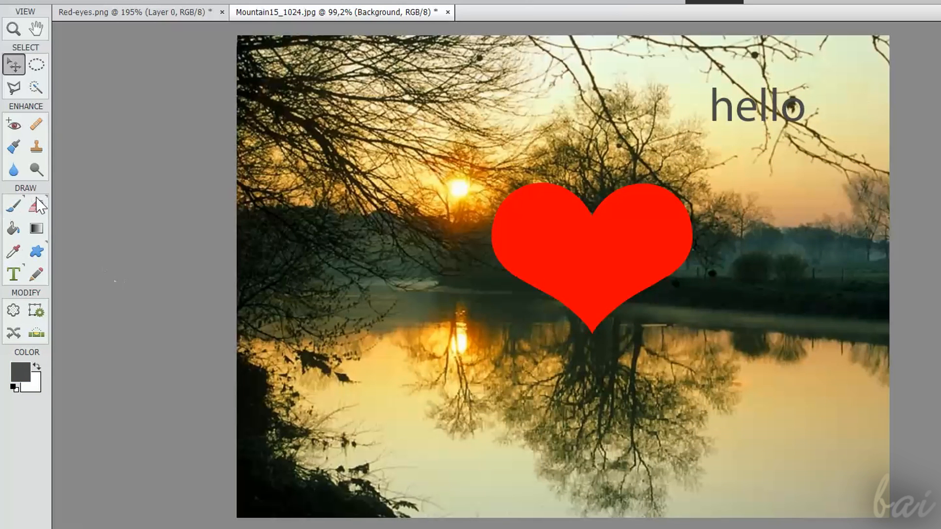
pyautogui.moveTo(36, 205)
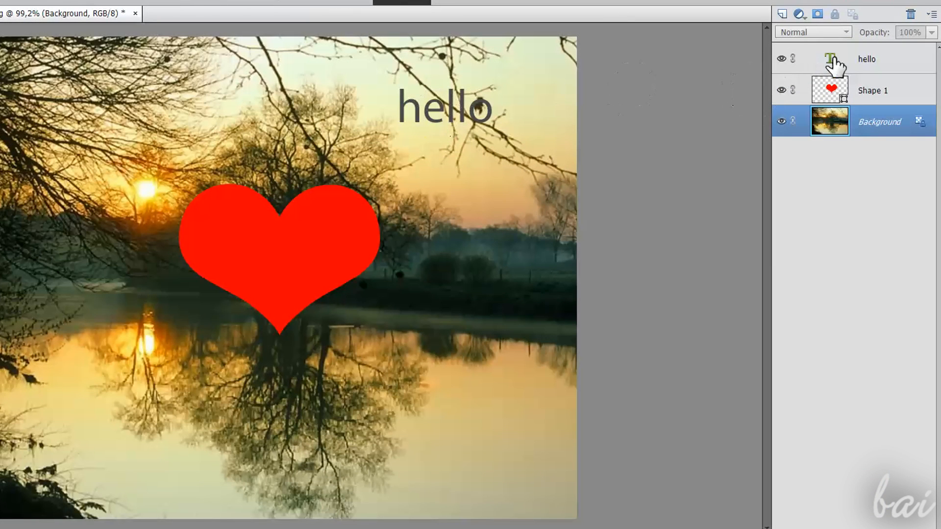
# Activate the hello layer, toggling the hello and heart layers' visibility, and move the text onto the heart.
pyautogui.click(866, 59)
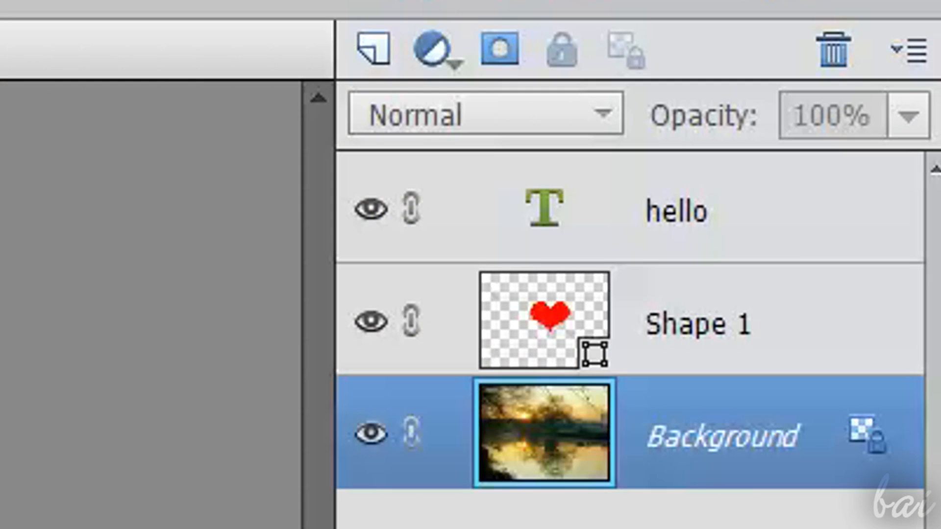
pyautogui.moveTo(480, 223)
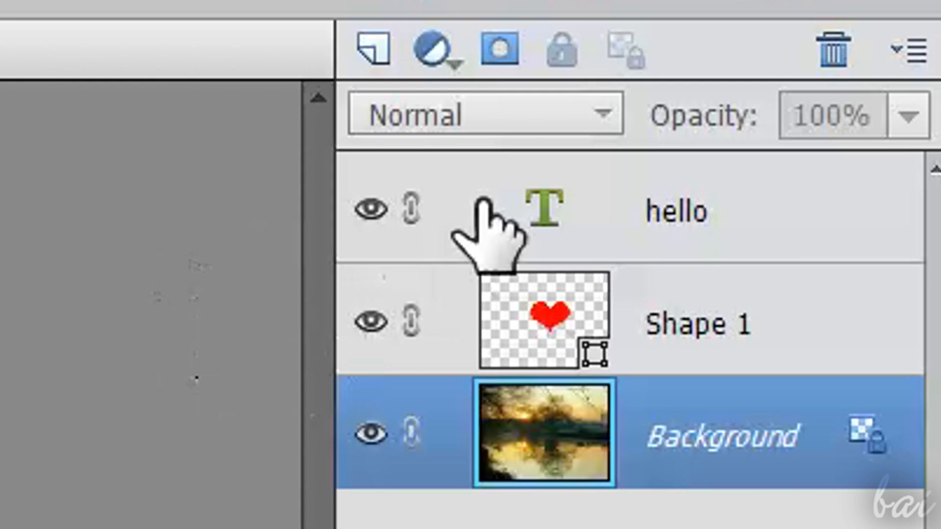
pyautogui.click(543, 210)
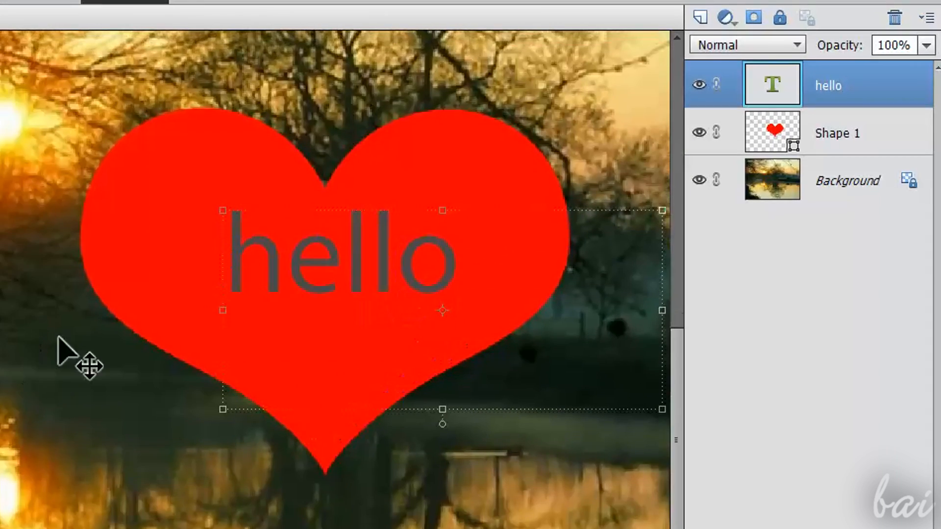
pyautogui.moveTo(807, 99)
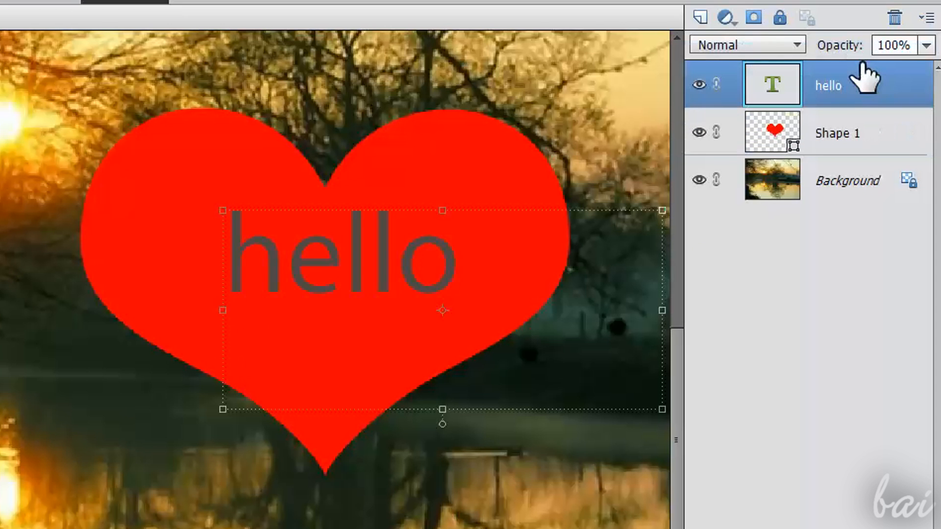
pyautogui.moveTo(761, 53)
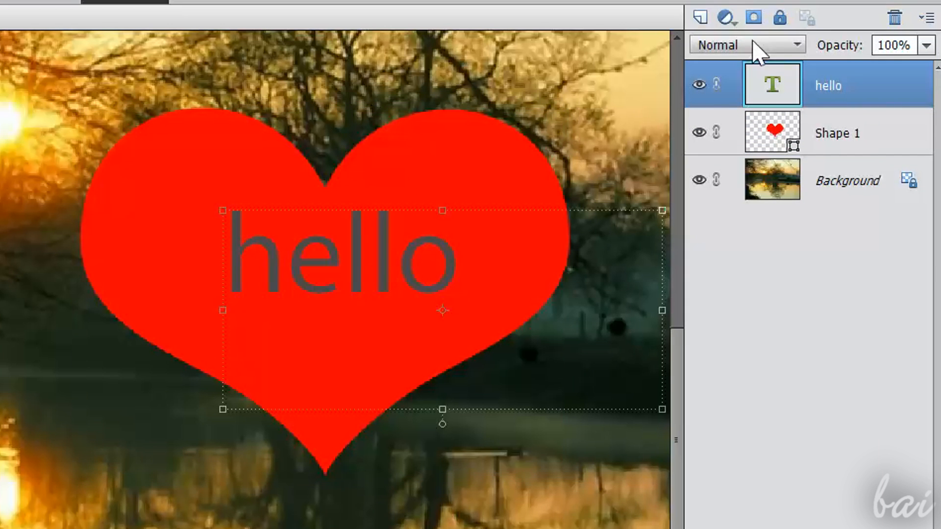
pyautogui.click(697, 82)
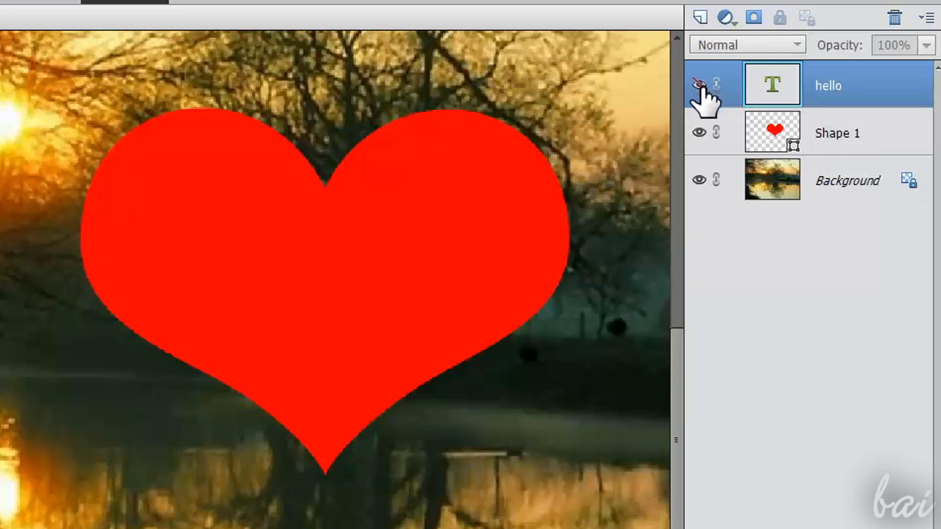
pyautogui.click(698, 132)
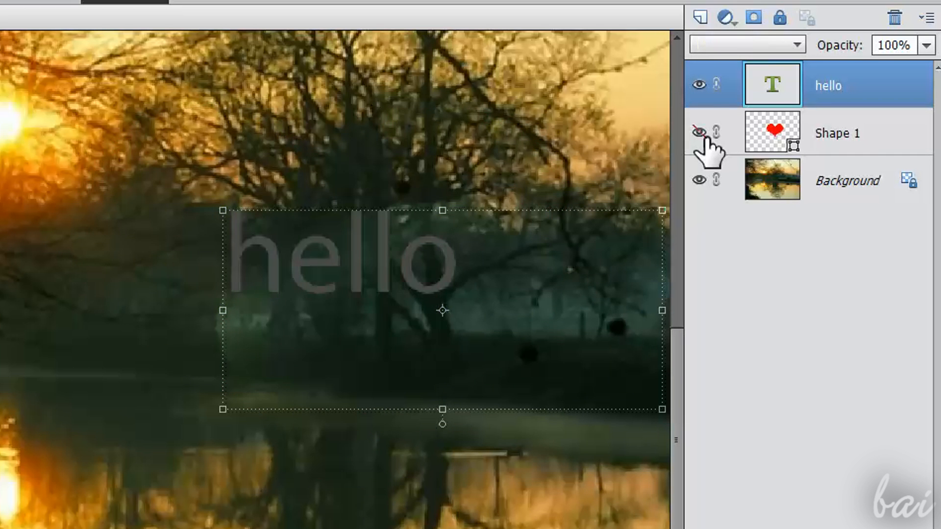
pyautogui.click(698, 132)
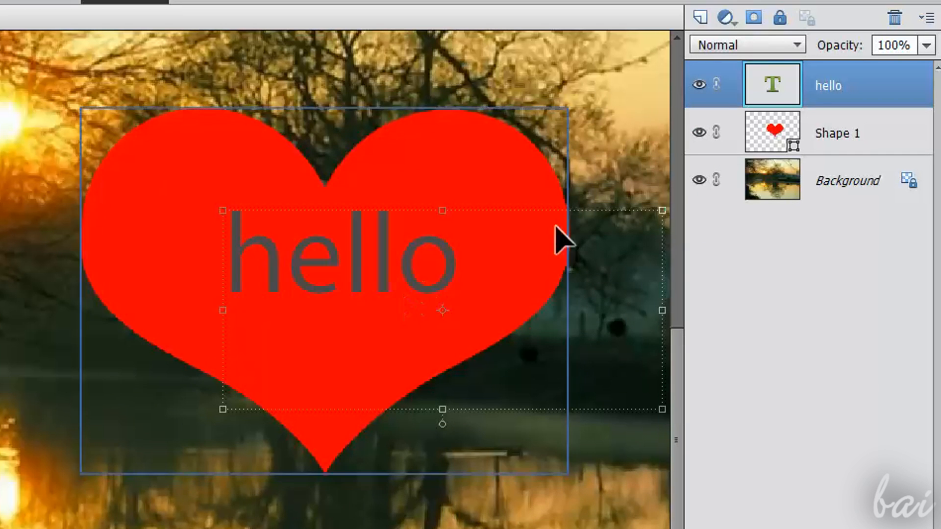
pyautogui.click(927, 45)
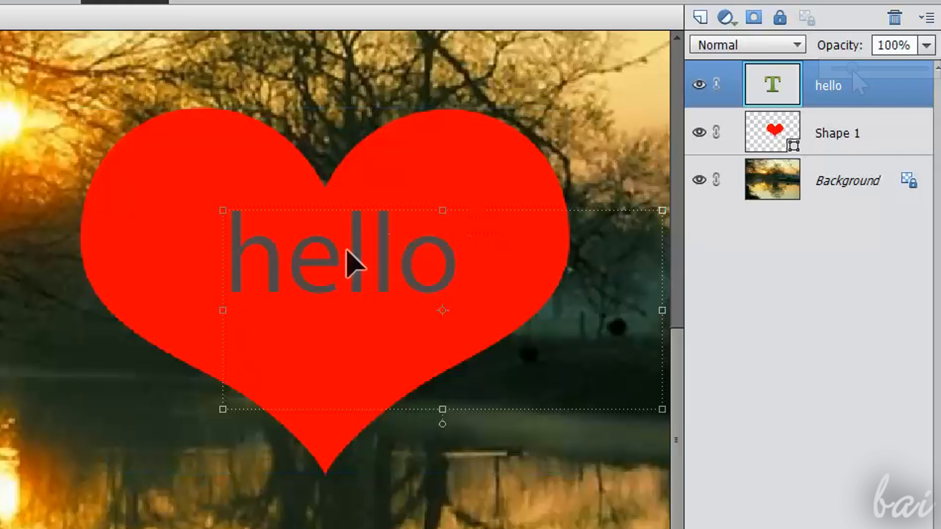
pyautogui.moveTo(660, 141)
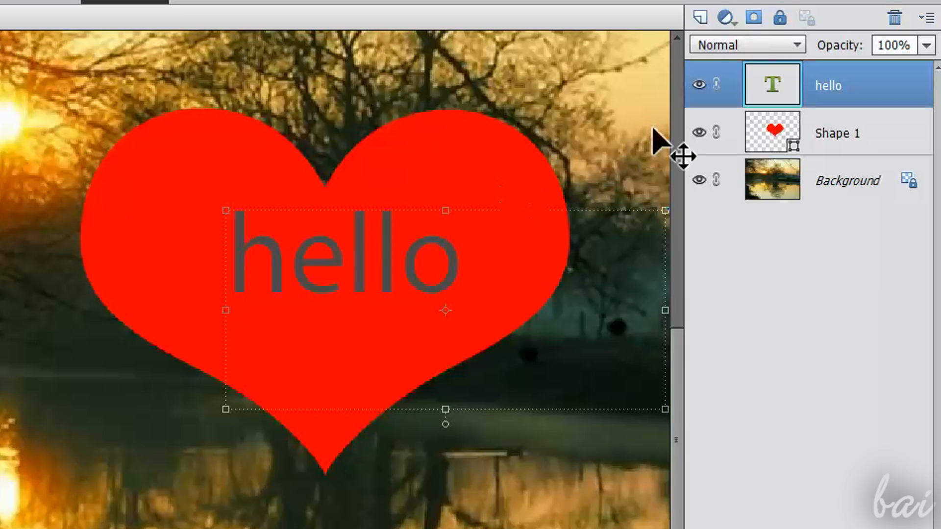
# Ask to delete the hello layer, then choose No to keep it.
pyautogui.click(780, 17)
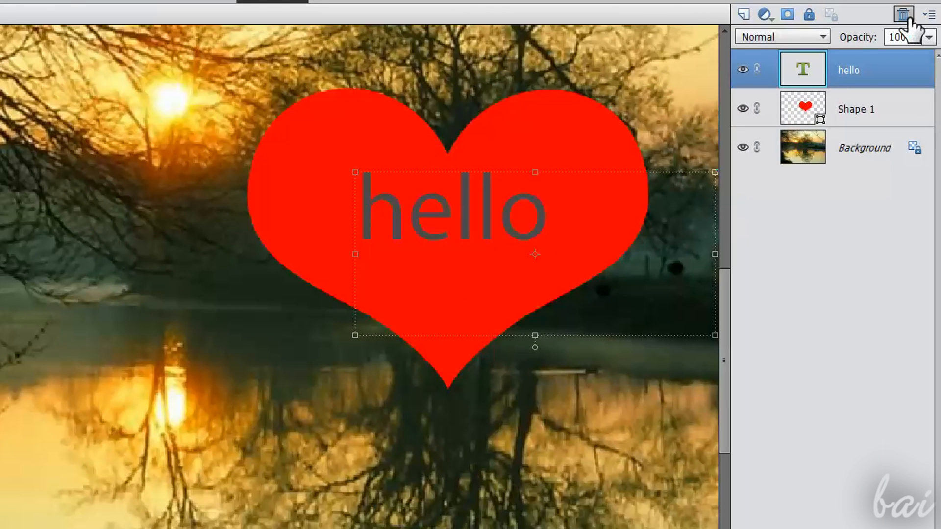
pyautogui.click(901, 14)
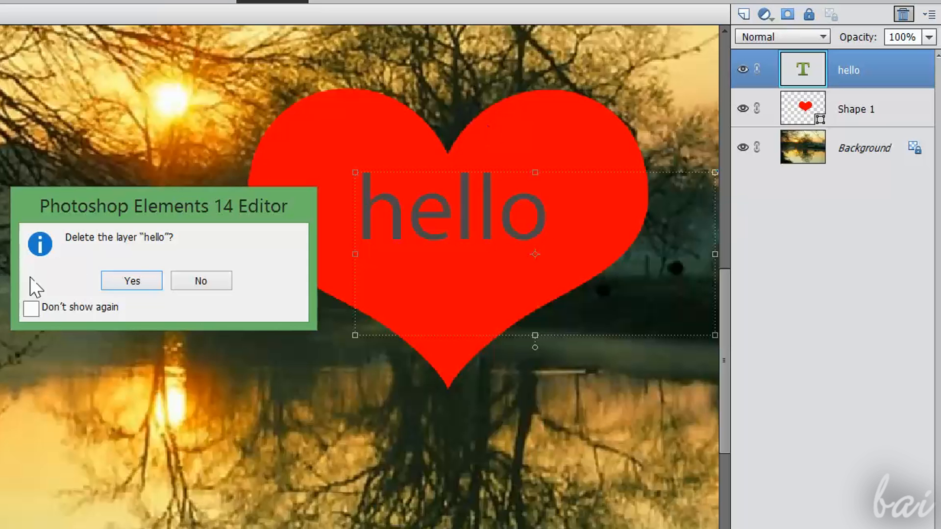
pyautogui.click(132, 281)
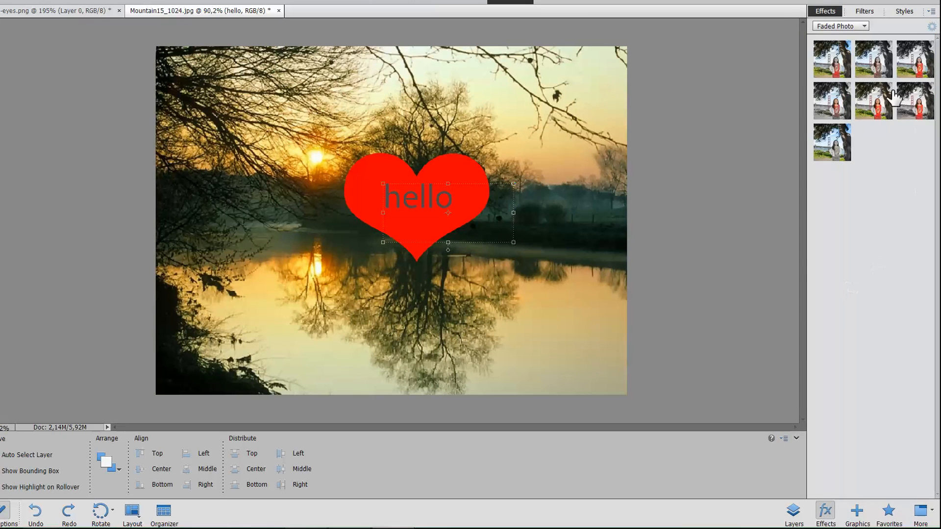
# Apply a Faded Photo effect thumbnail from the Effects panel to the lake photo.
pyautogui.click(864, 11)
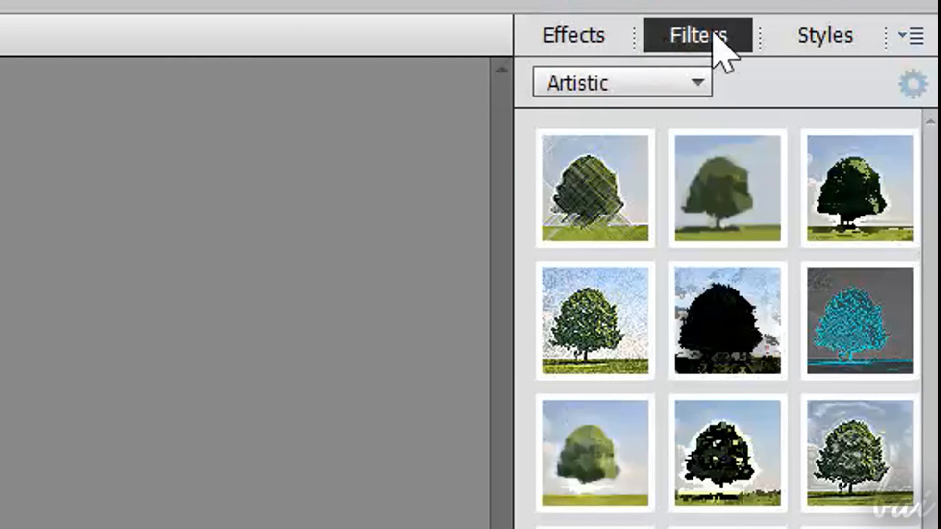
pyautogui.click(824, 34)
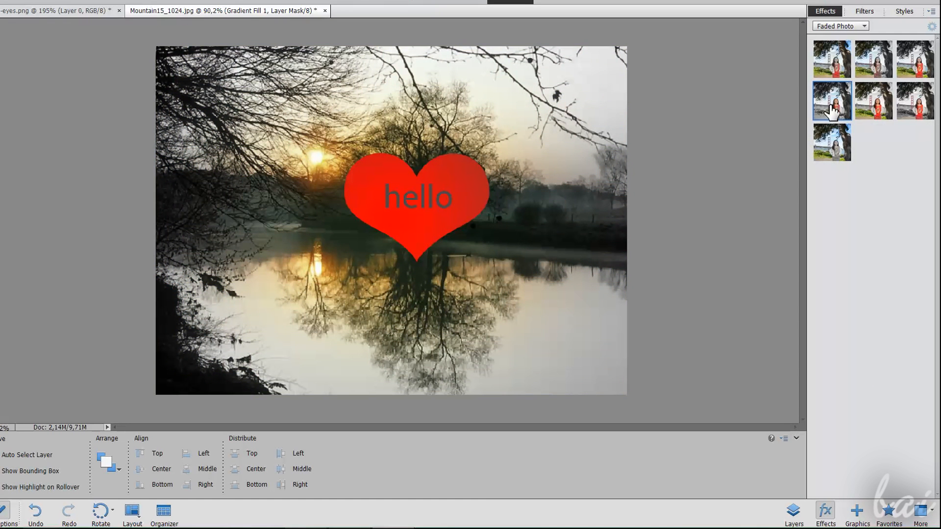
pyautogui.moveTo(630, 283)
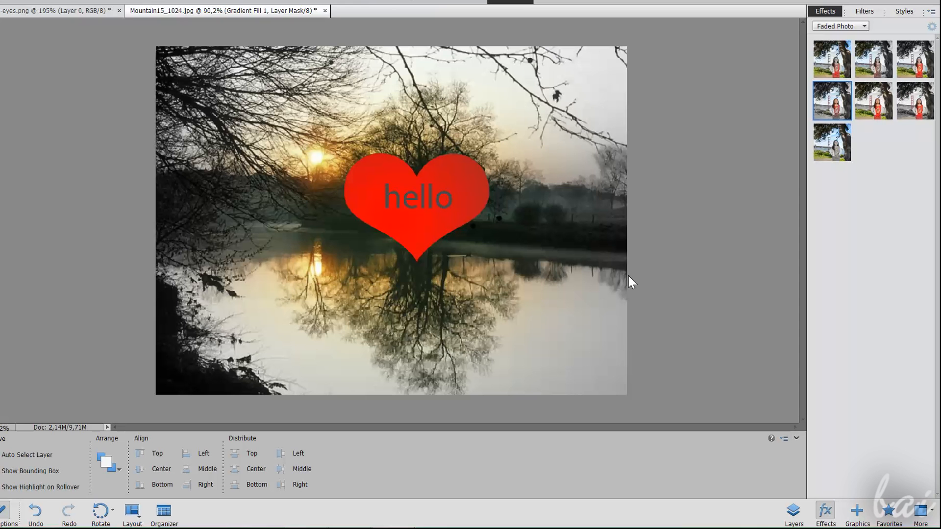